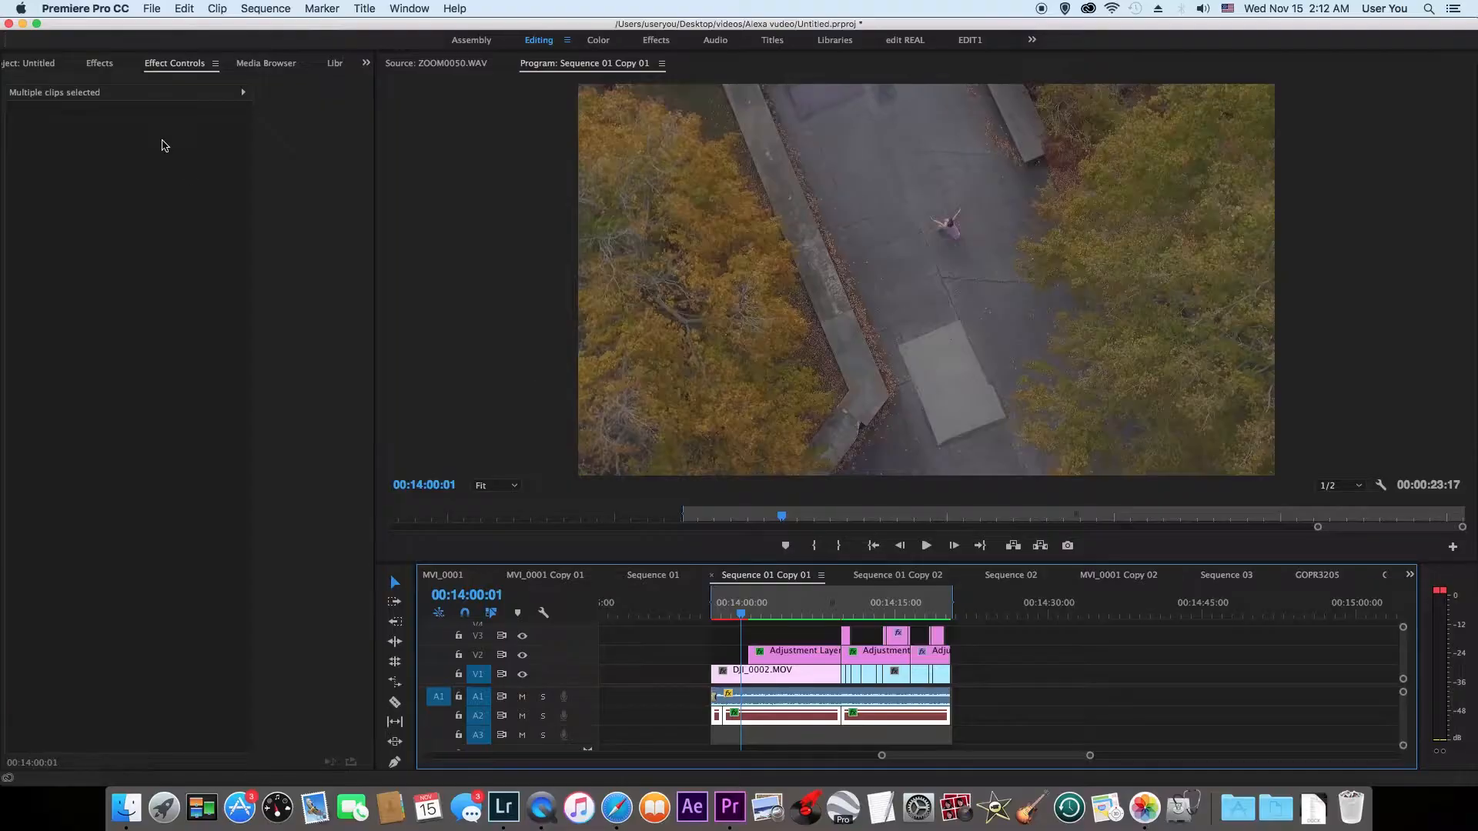
# Select the adjustment layer to show its Brown Aqua Lumetri look at intensity 50
pyautogui.click(84, 8)
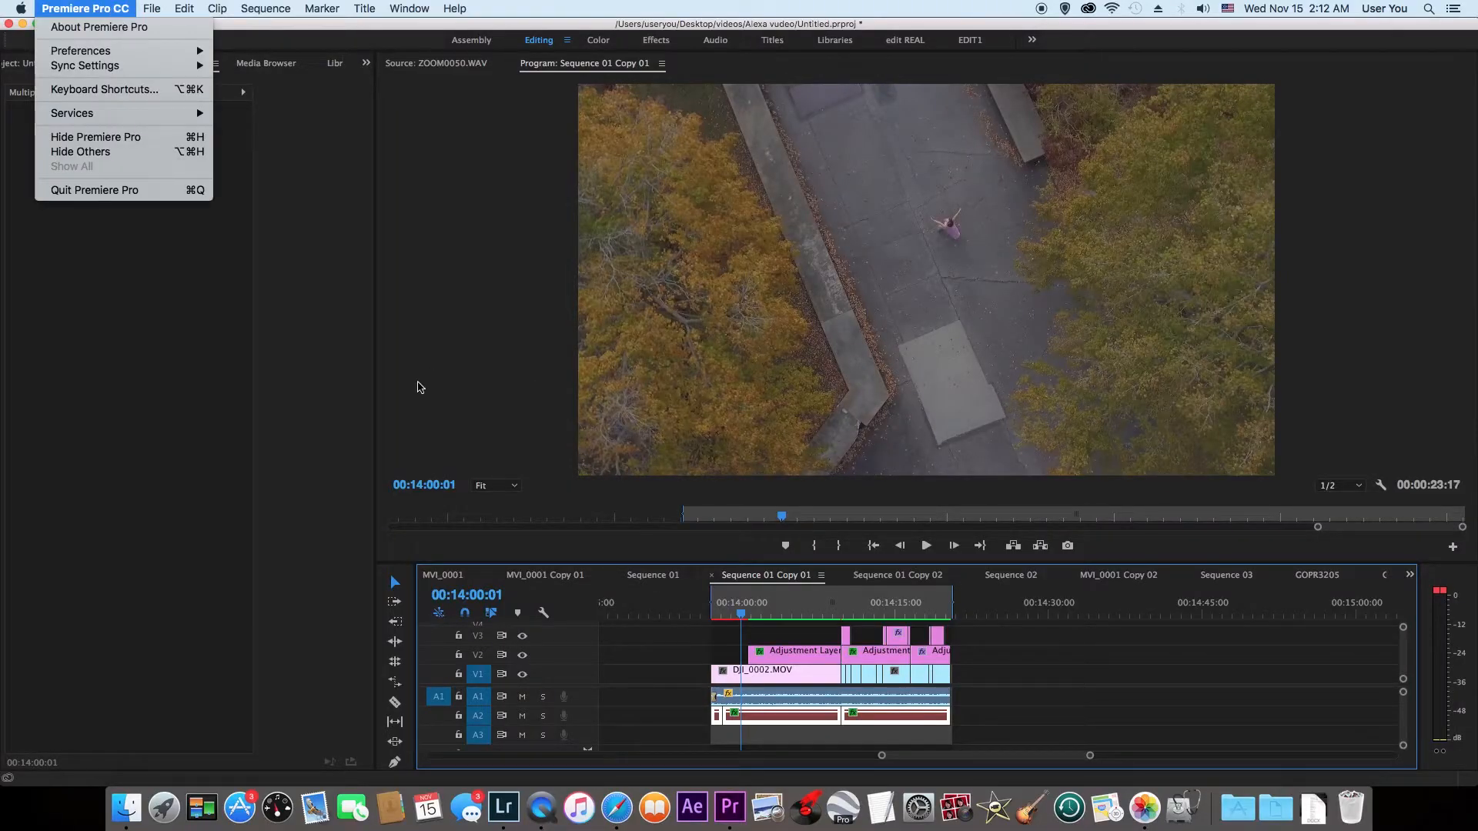
pyautogui.click(797, 596)
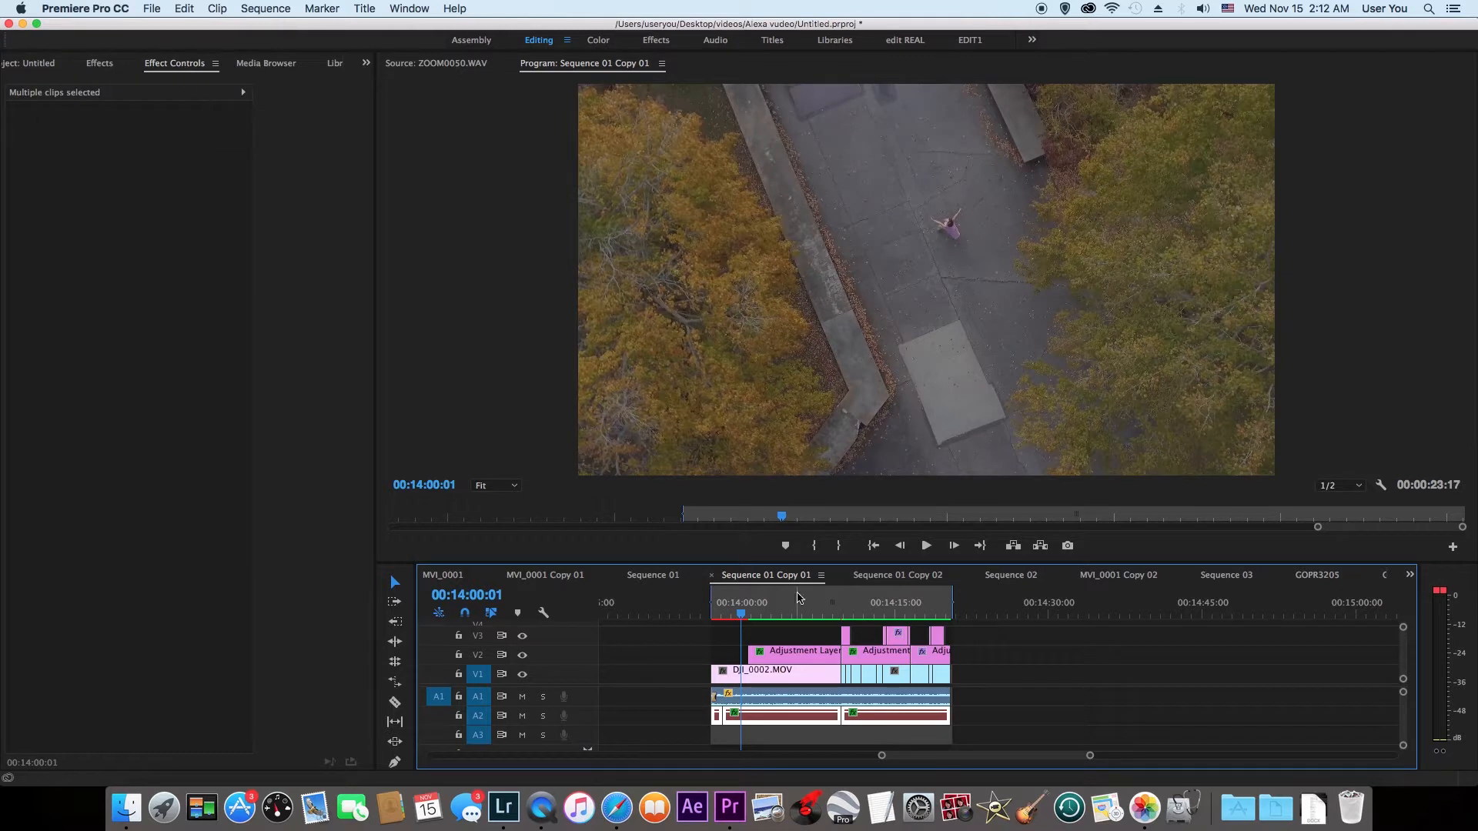
pyautogui.click(796, 650)
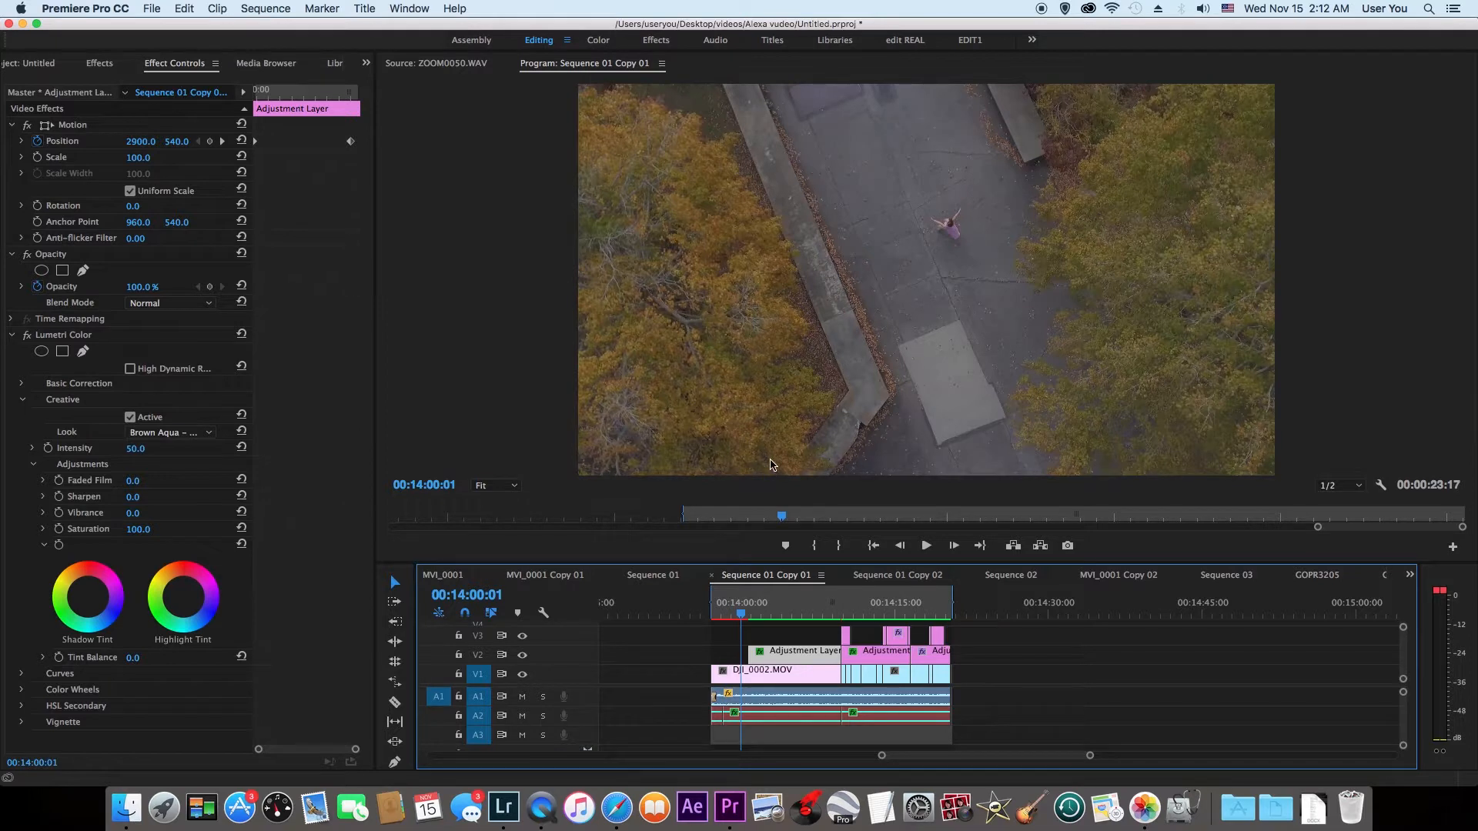
pyautogui.moveTo(1089, 485)
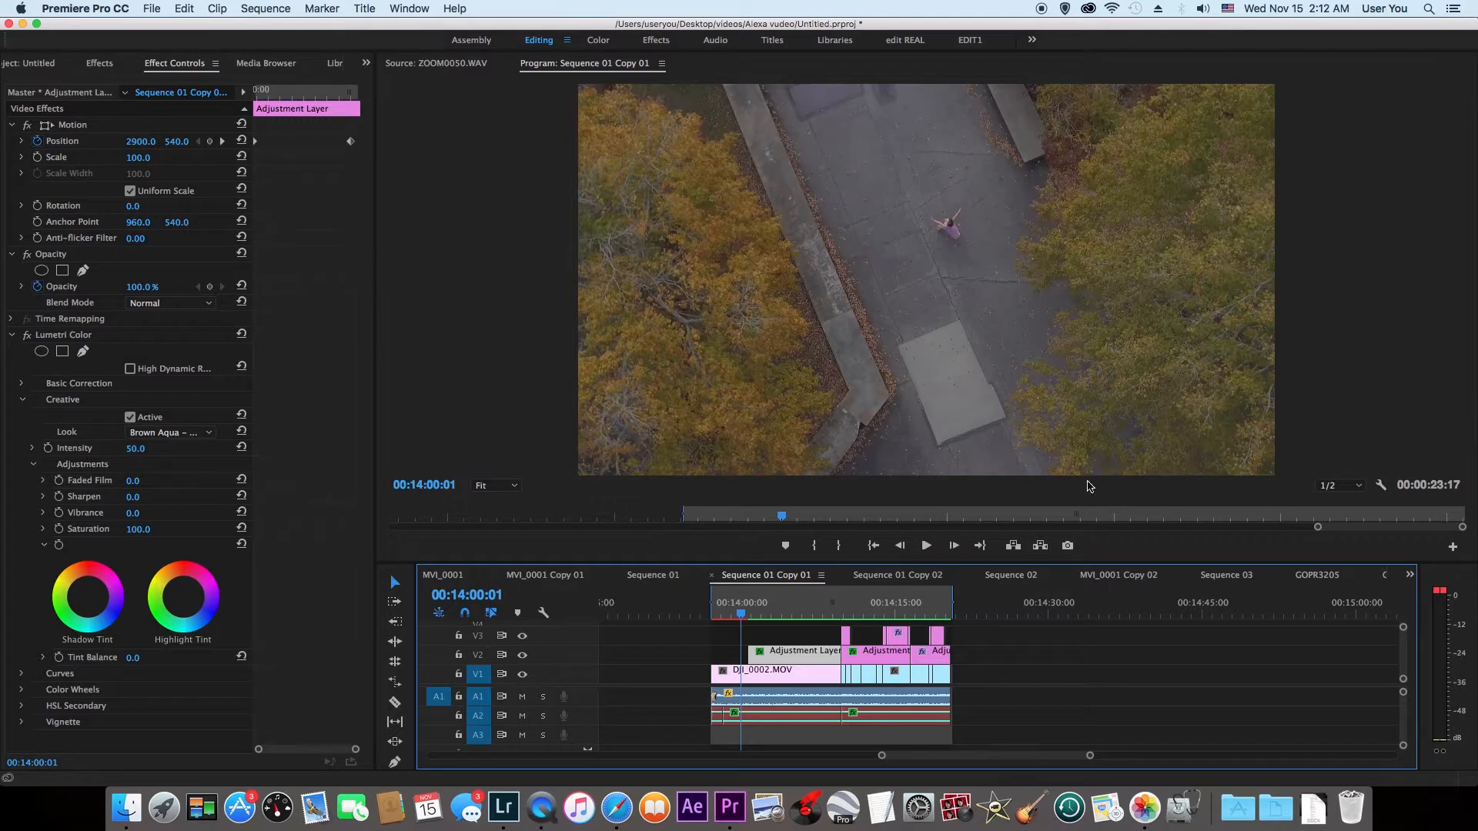
pyautogui.moveTo(83, 344)
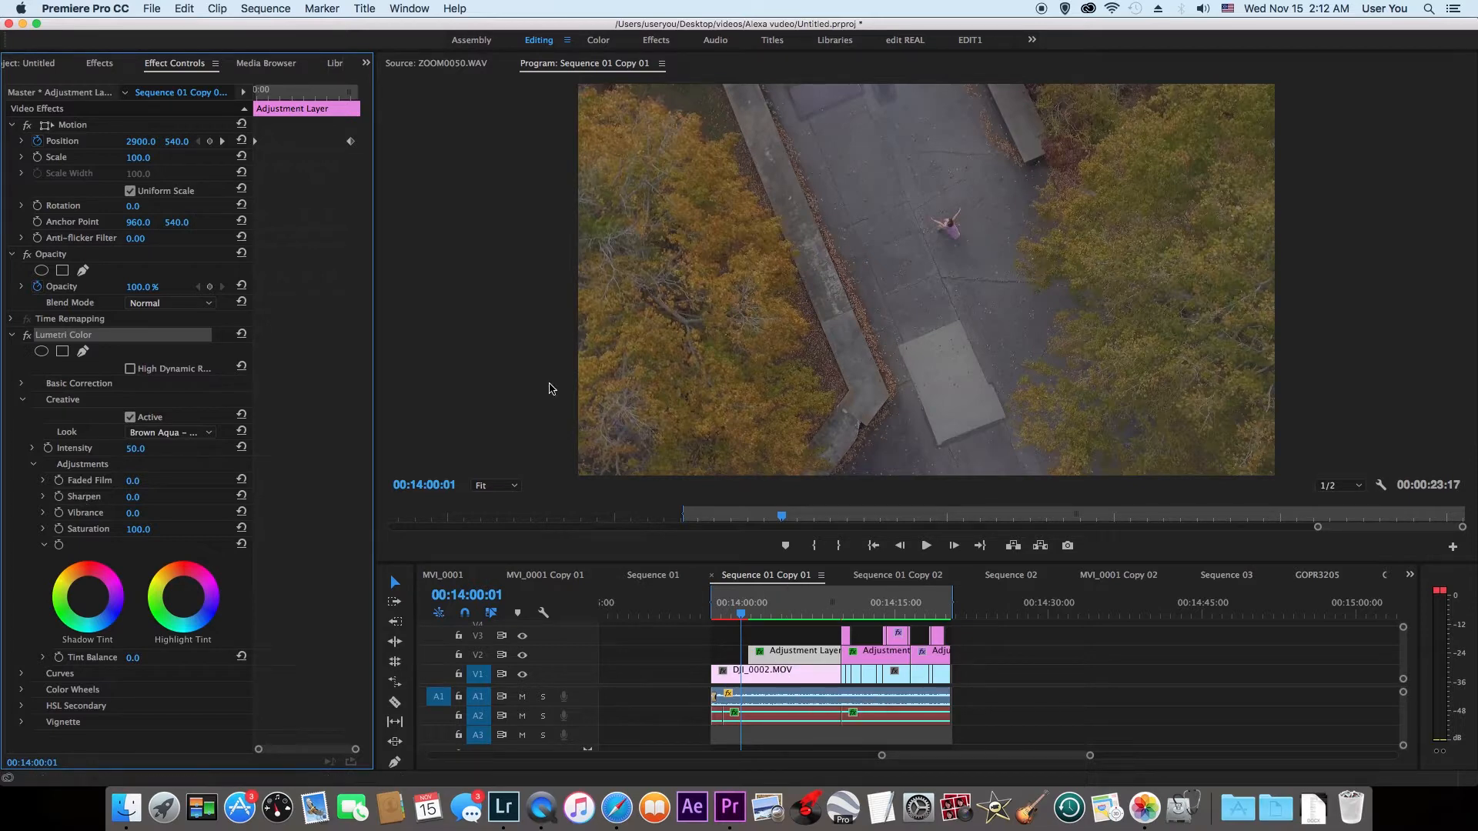
pyautogui.click(169, 433)
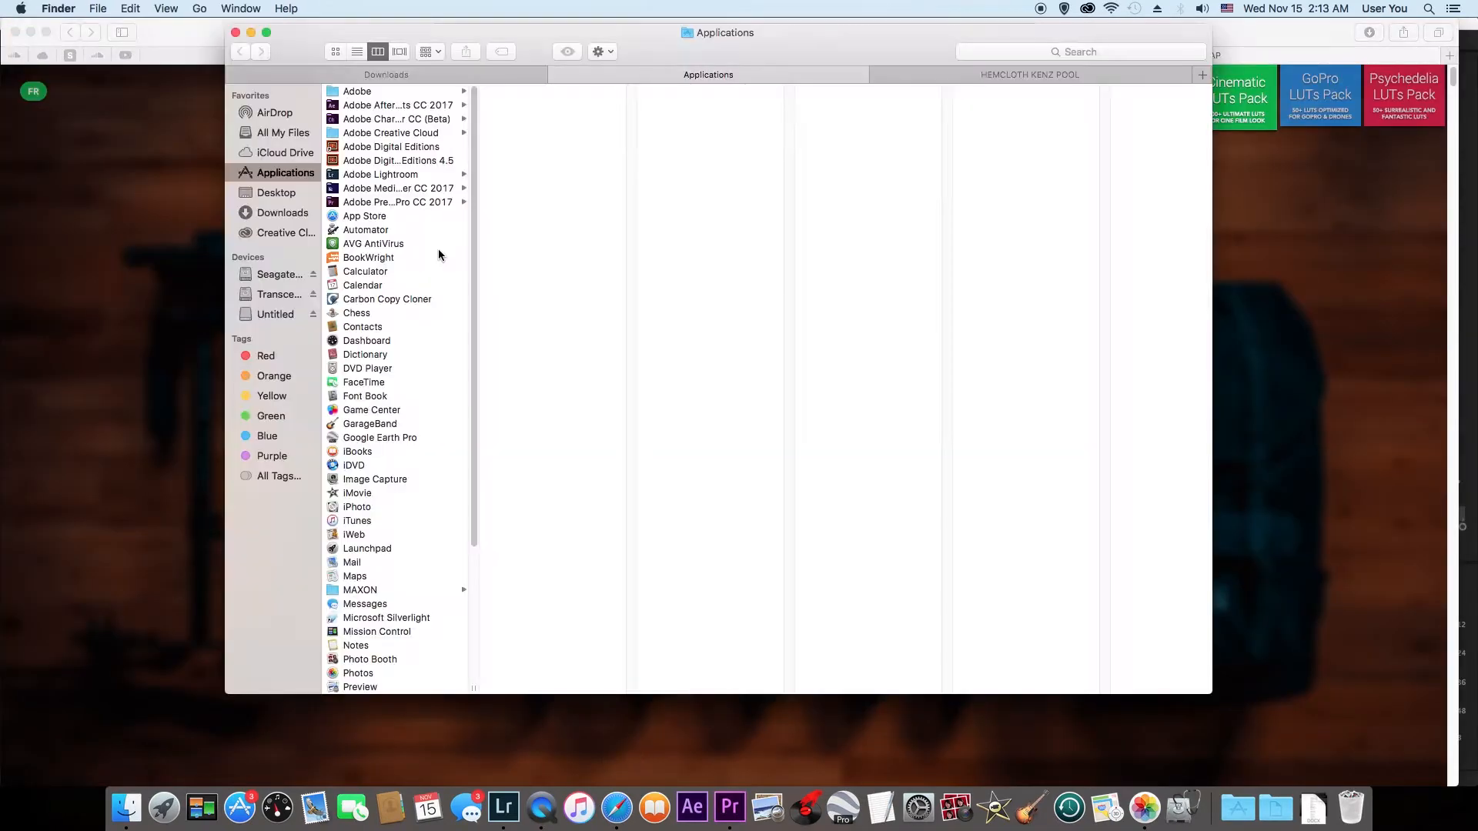
pyautogui.click(277, 193)
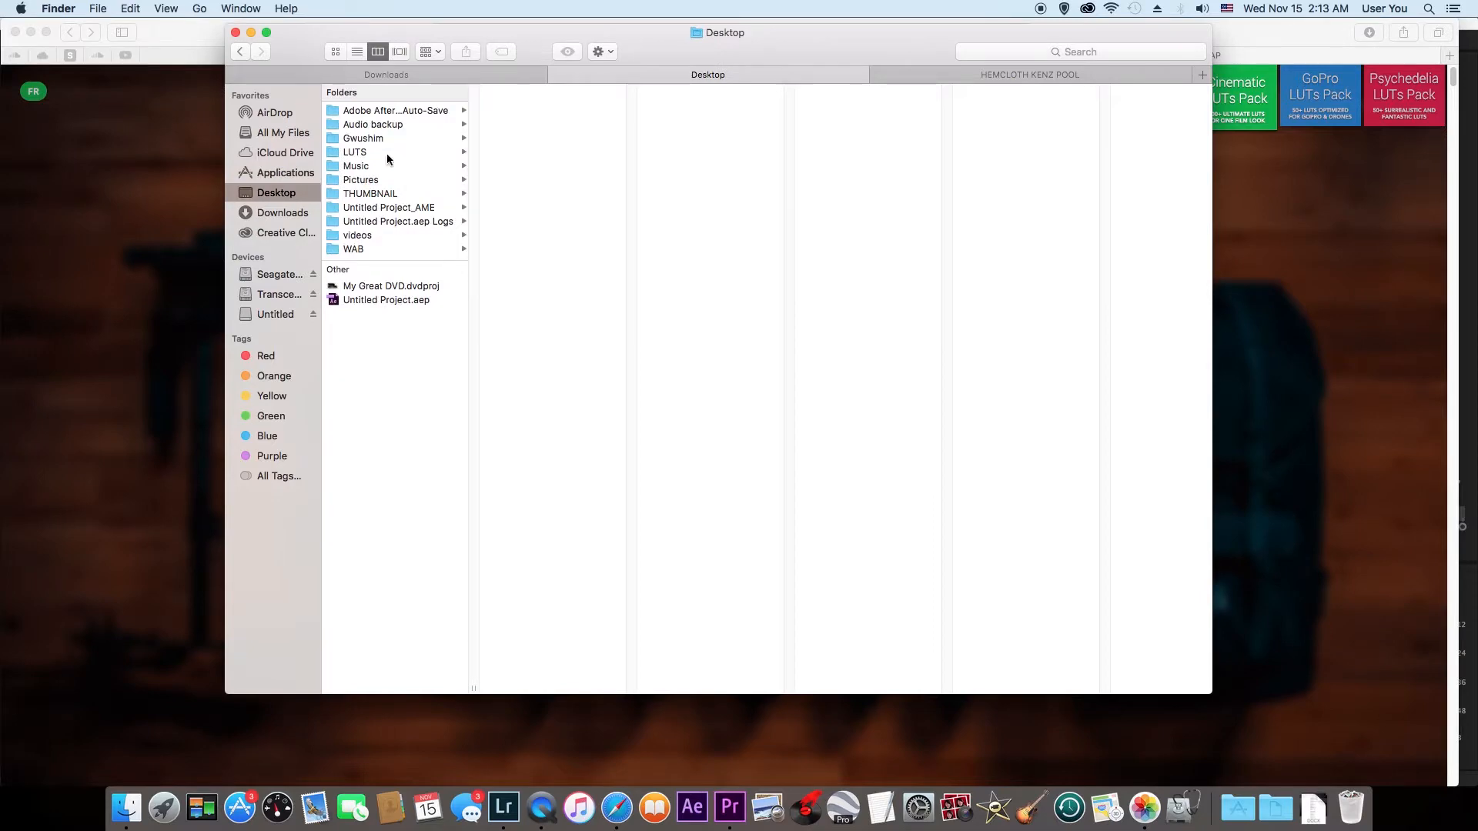
pyautogui.click(354, 152)
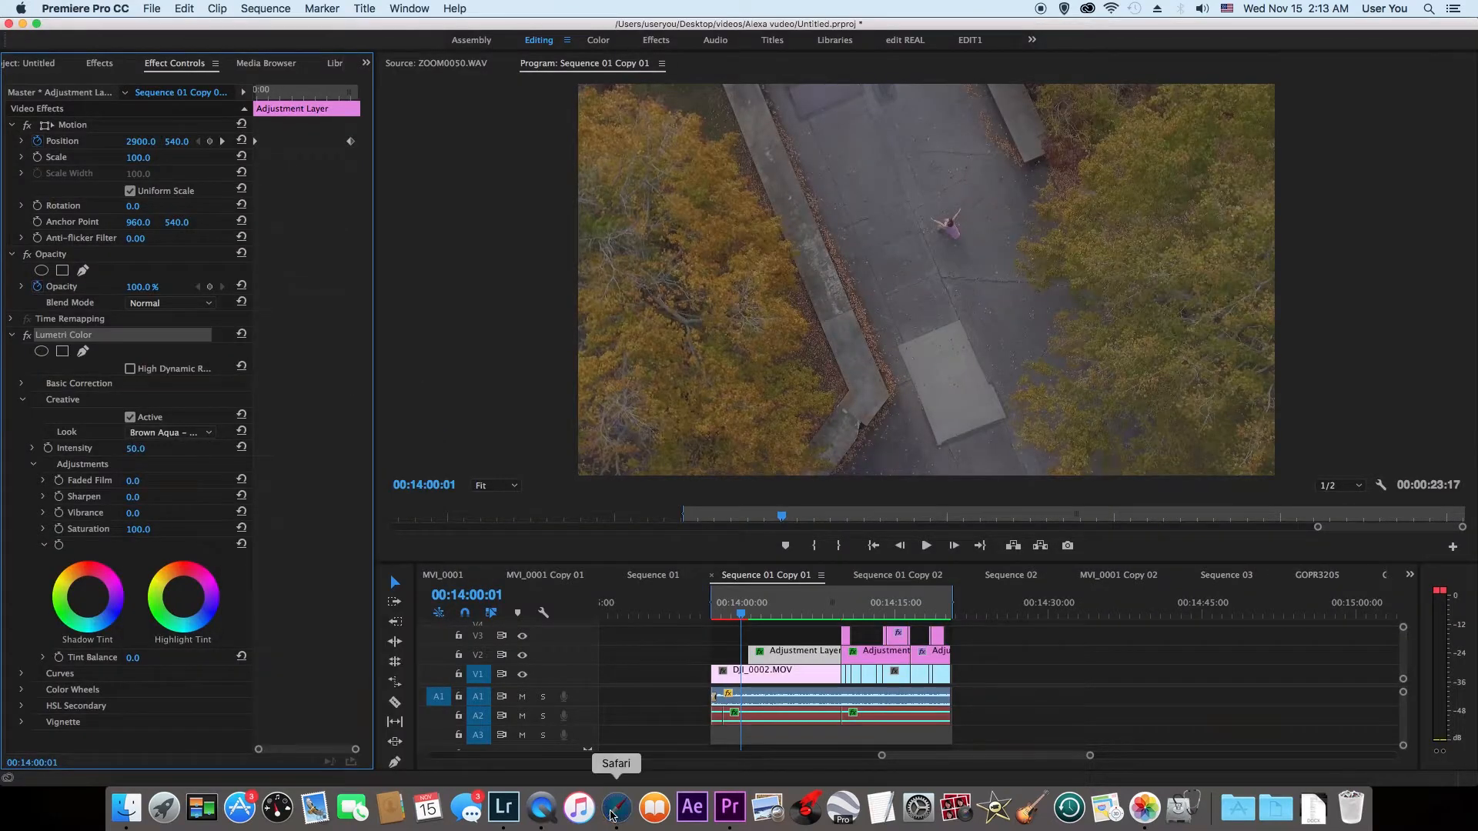
# In Safari, browse IWLTBAP's free LUT packs and open the Arapaho LUT page
pyautogui.click(613, 807)
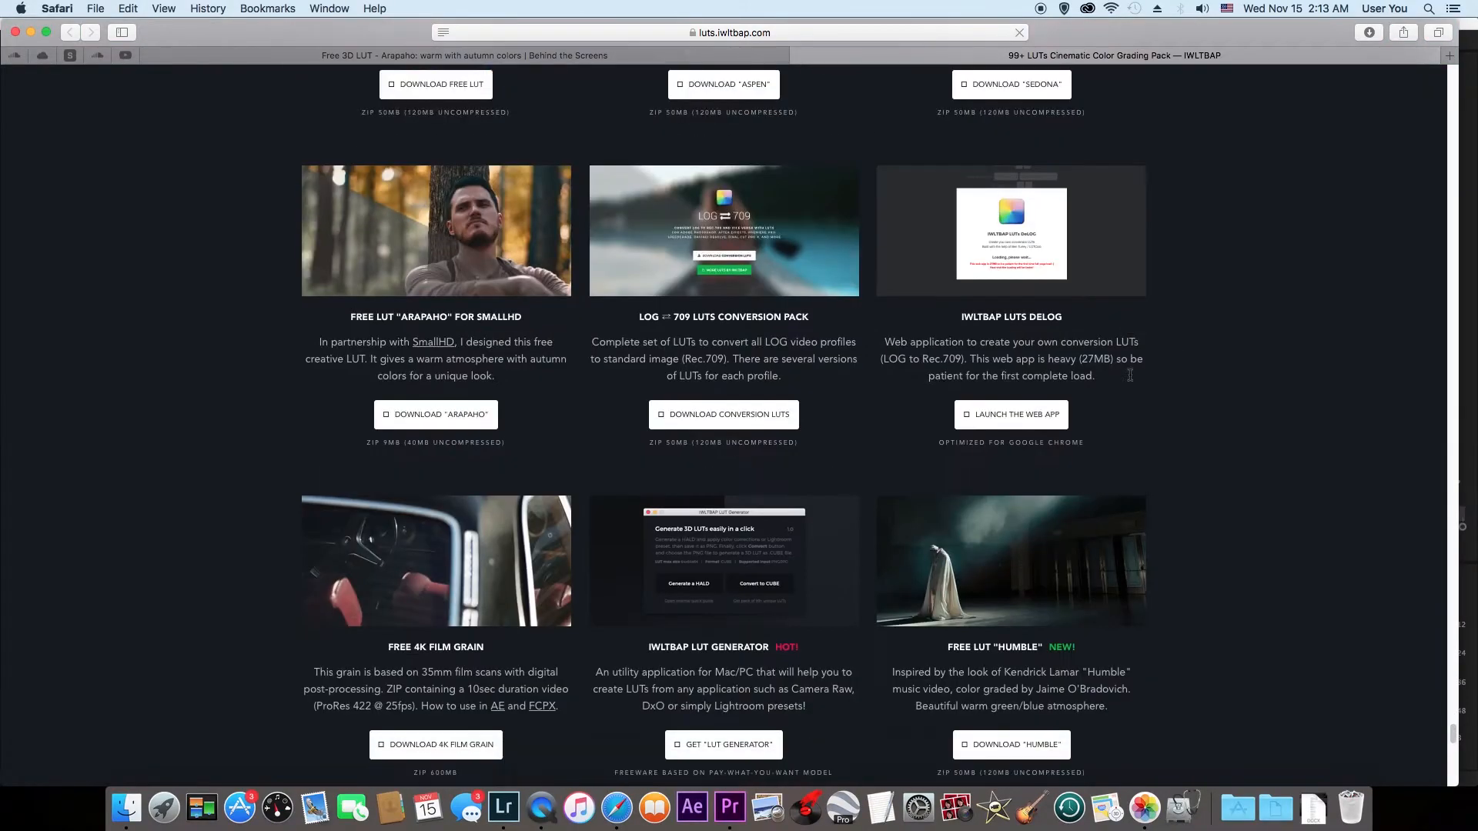
pyautogui.scroll(3)
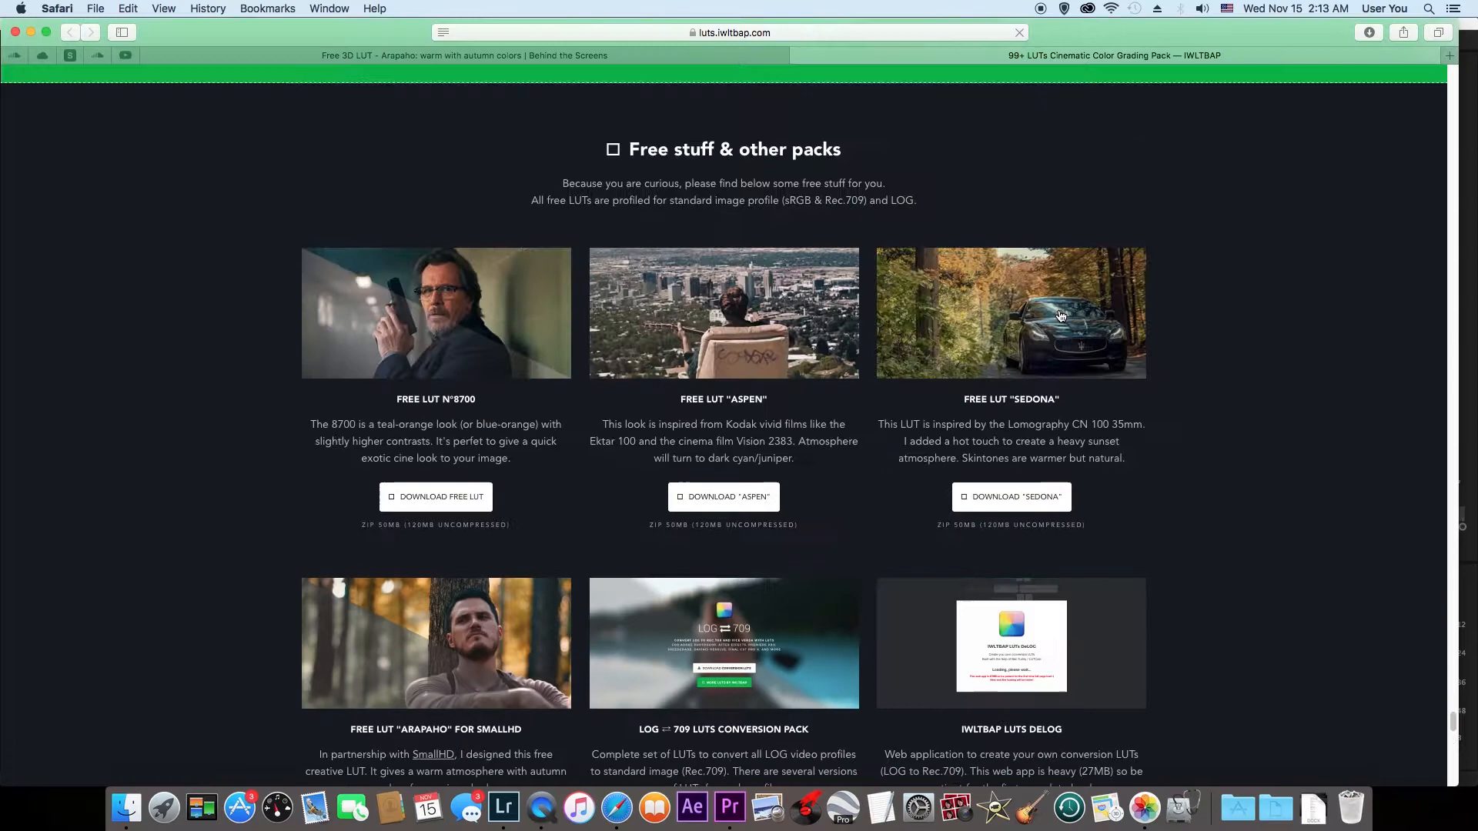
pyautogui.scroll(-3)
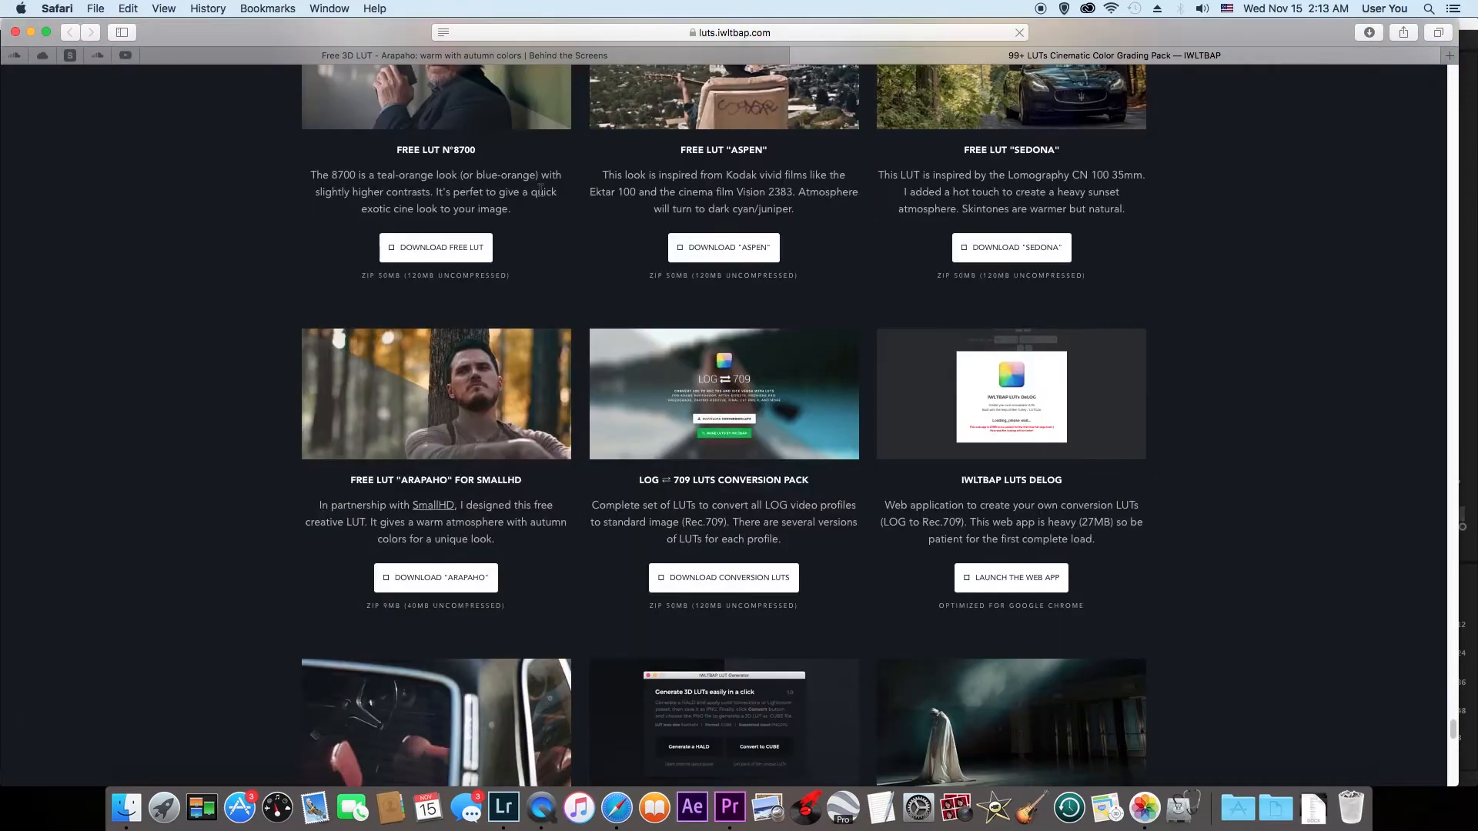
pyautogui.scroll(-3)
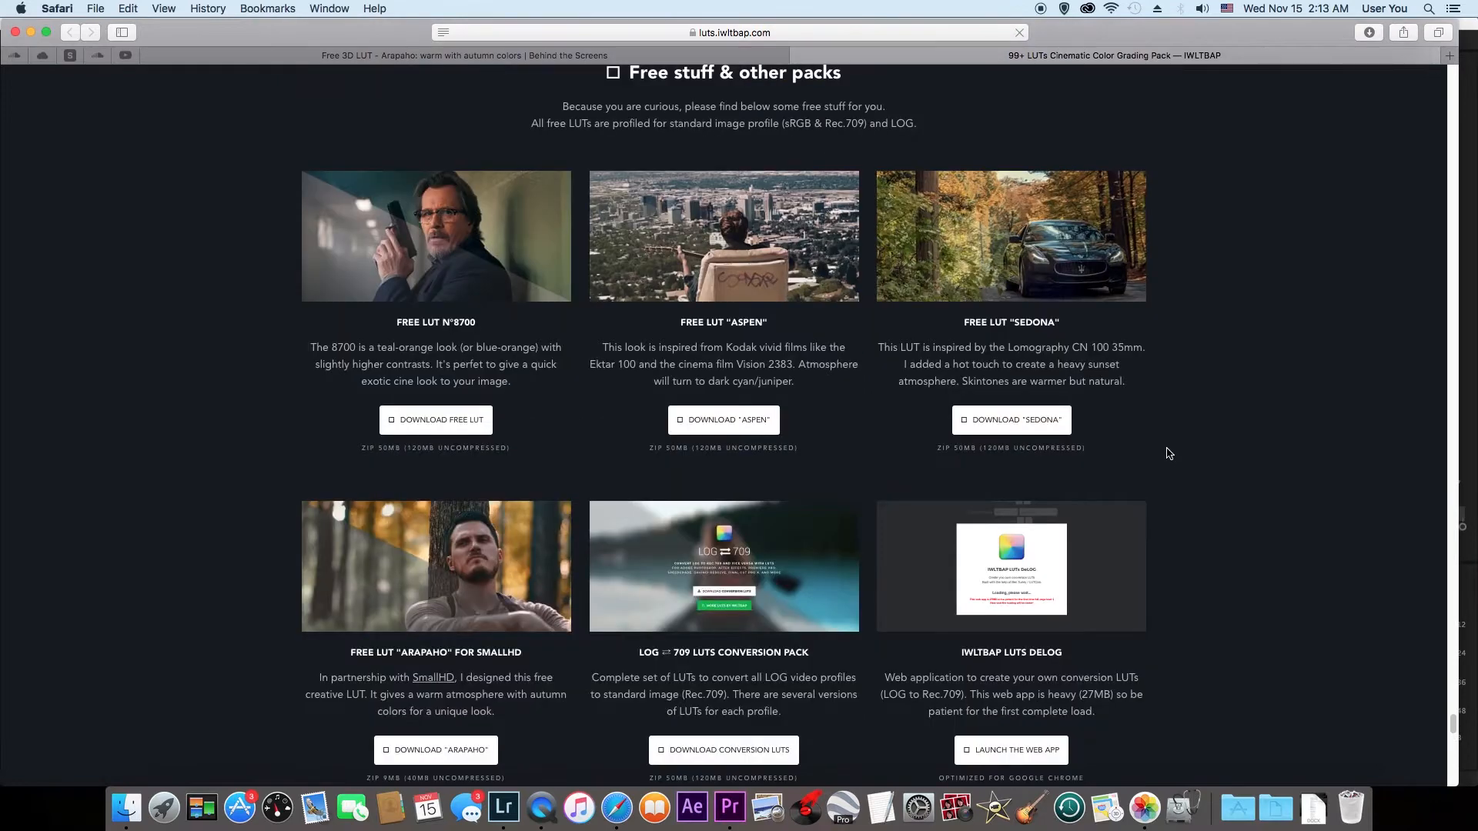
pyautogui.moveTo(512, 563)
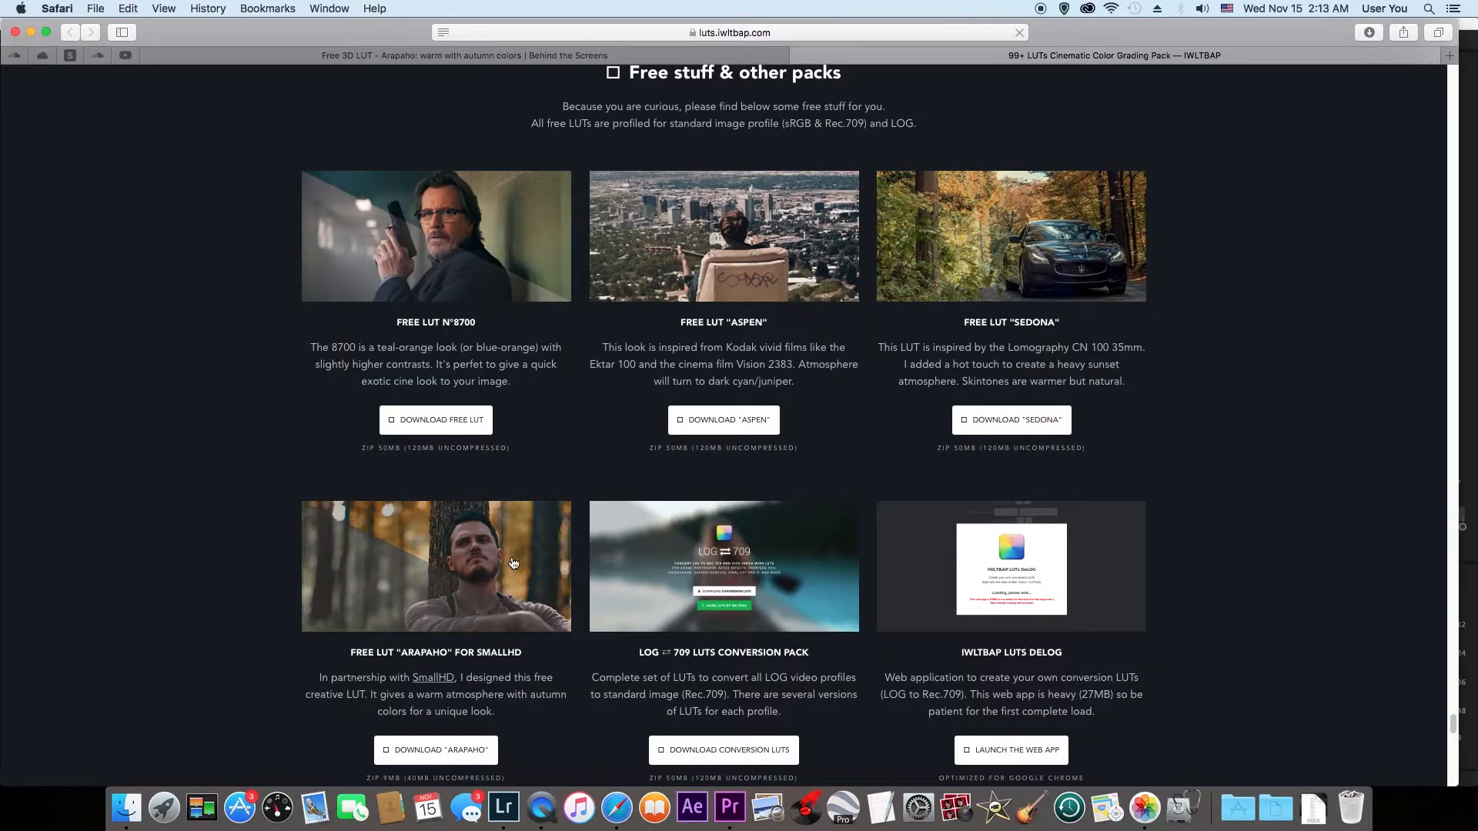
pyautogui.moveTo(425, 572)
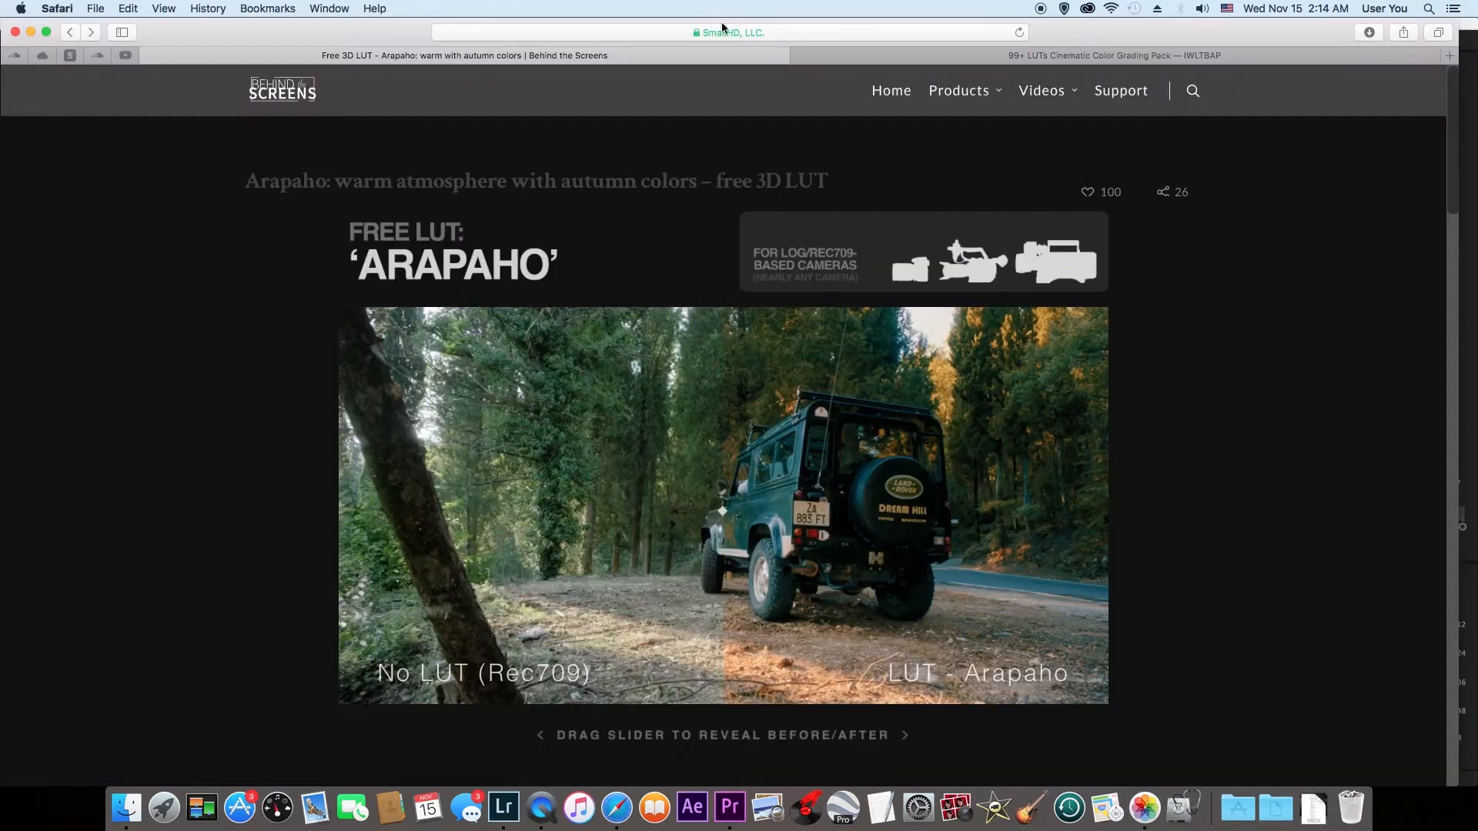
pyautogui.click(731, 32)
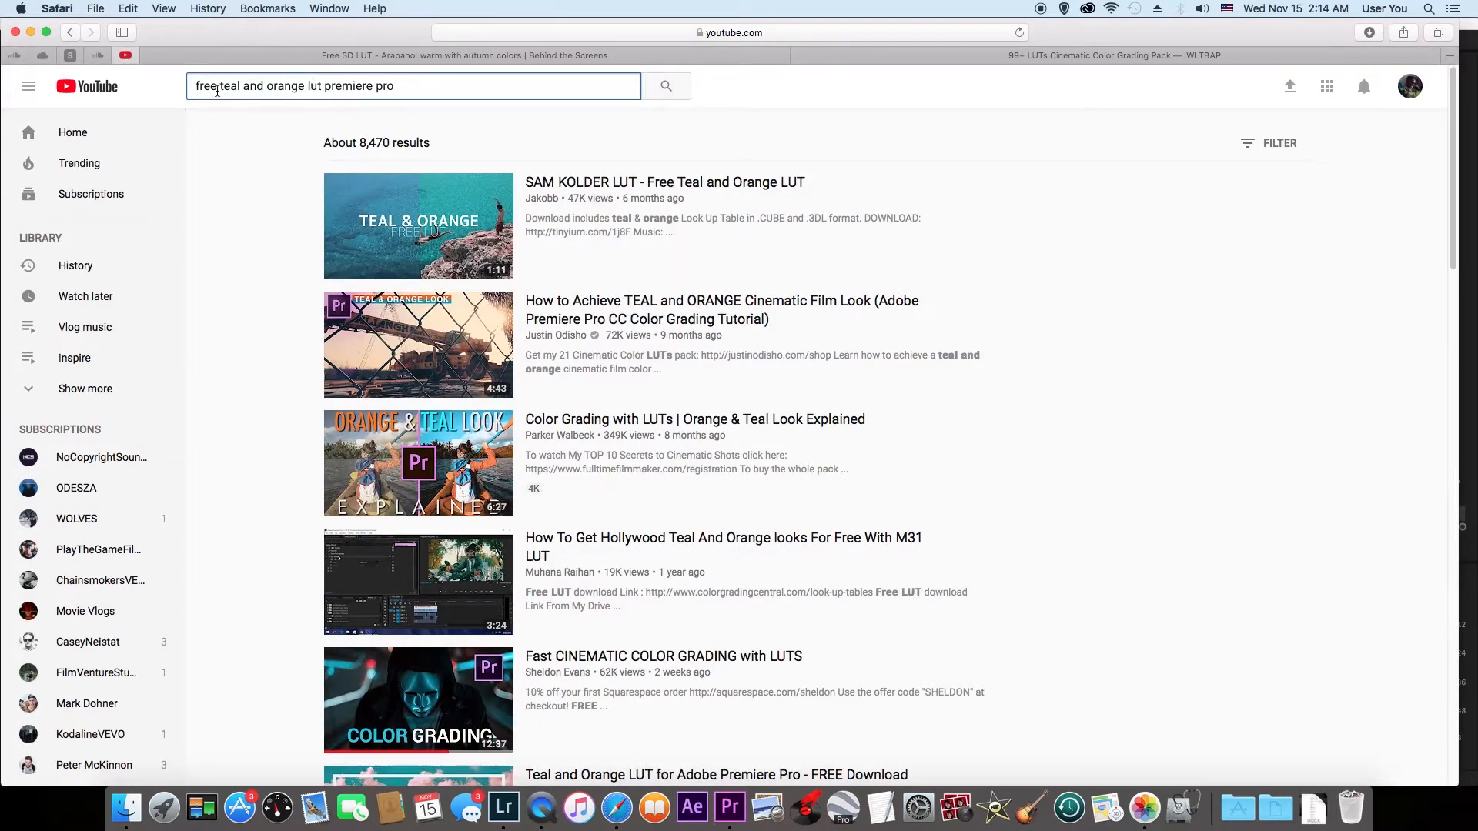
pyautogui.moveTo(691, 807)
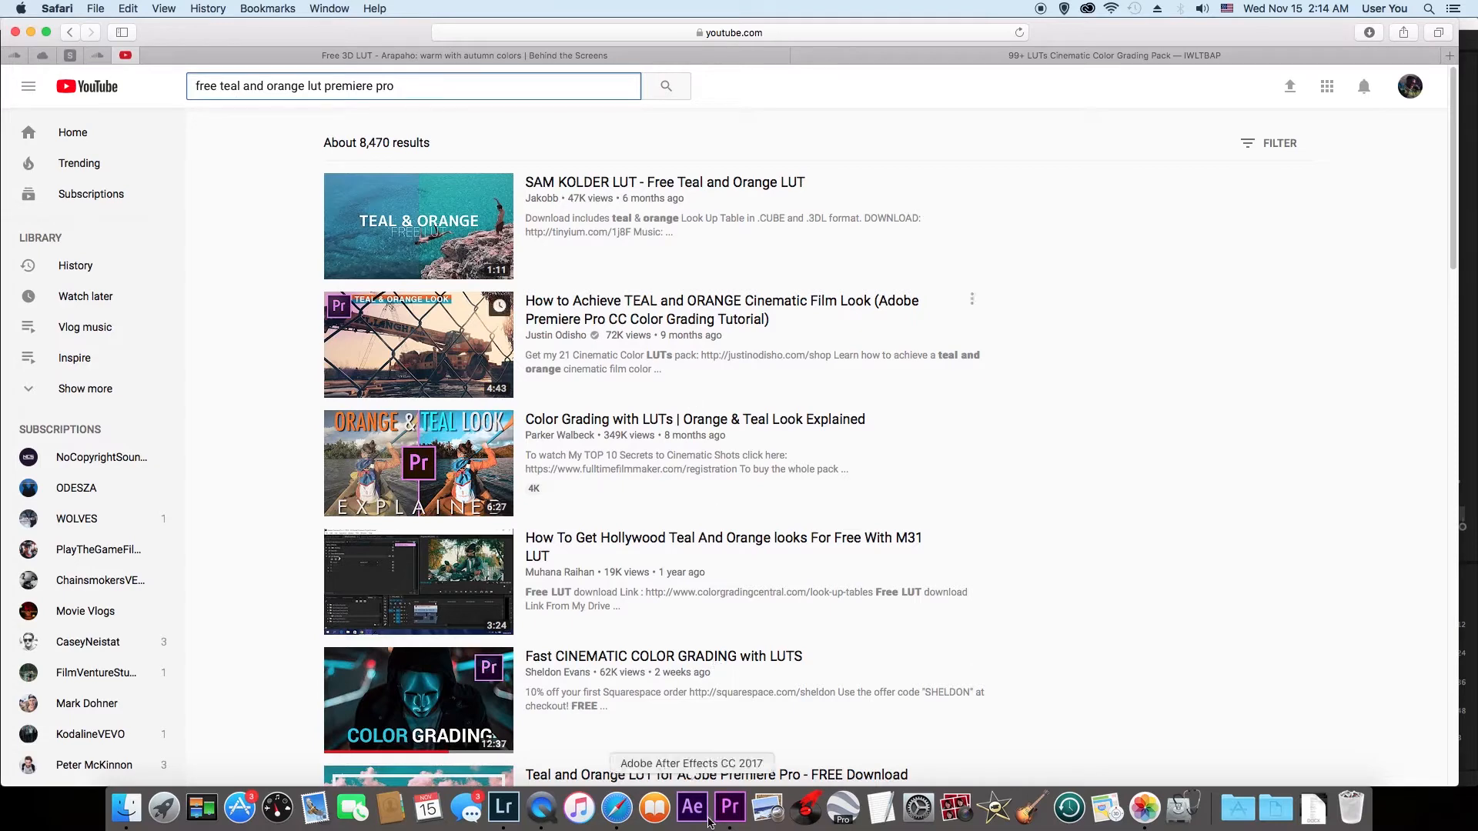
# Return to Premiere Pro, showing the adjustment layer's Brown Aqua Lumetri settings
pyautogui.click(730, 807)
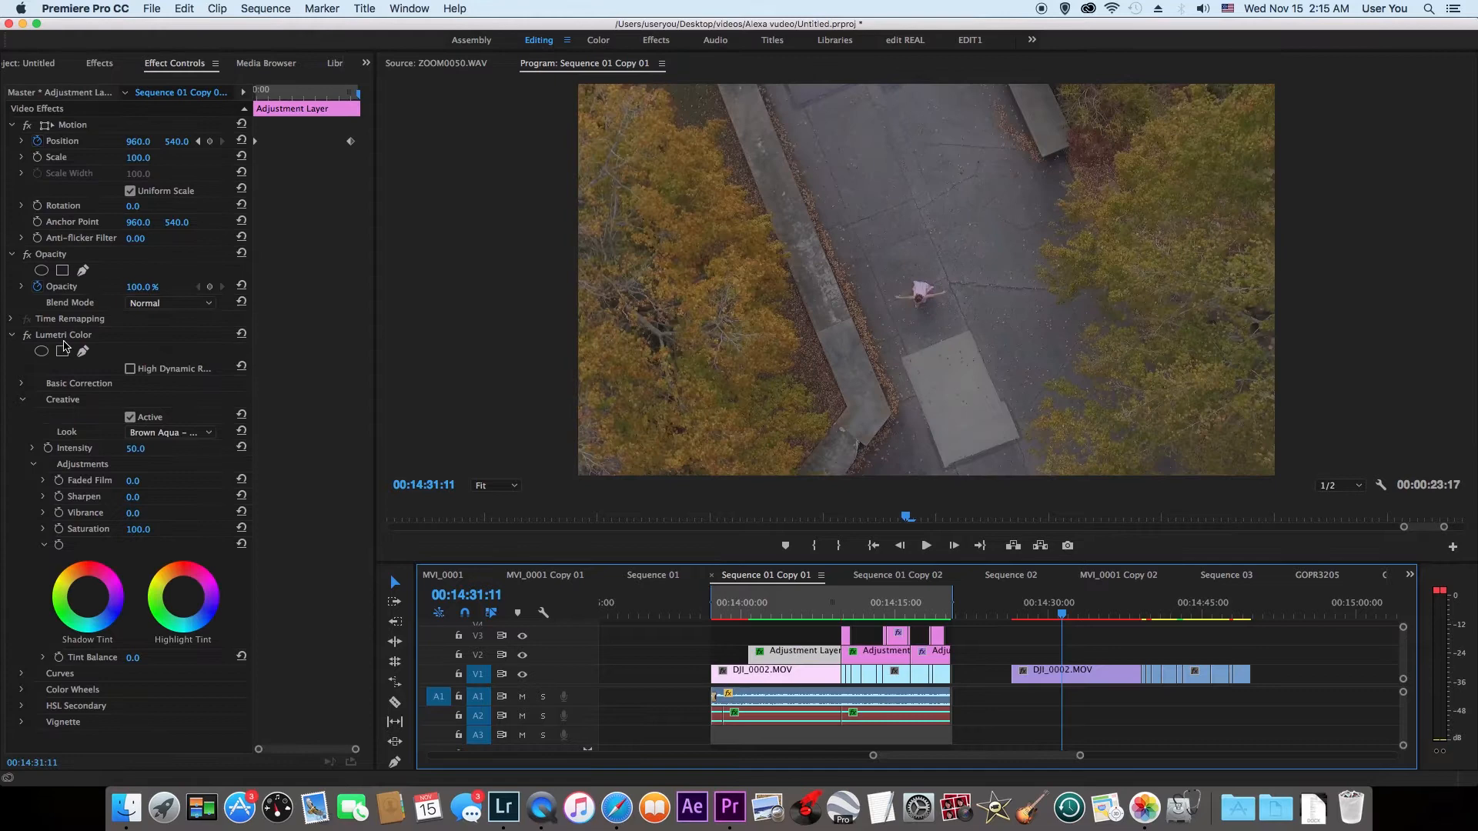
# Paste a copy of DJI_0002.MOV on V1 near 14:30 and show the project media
pyautogui.click(42, 63)
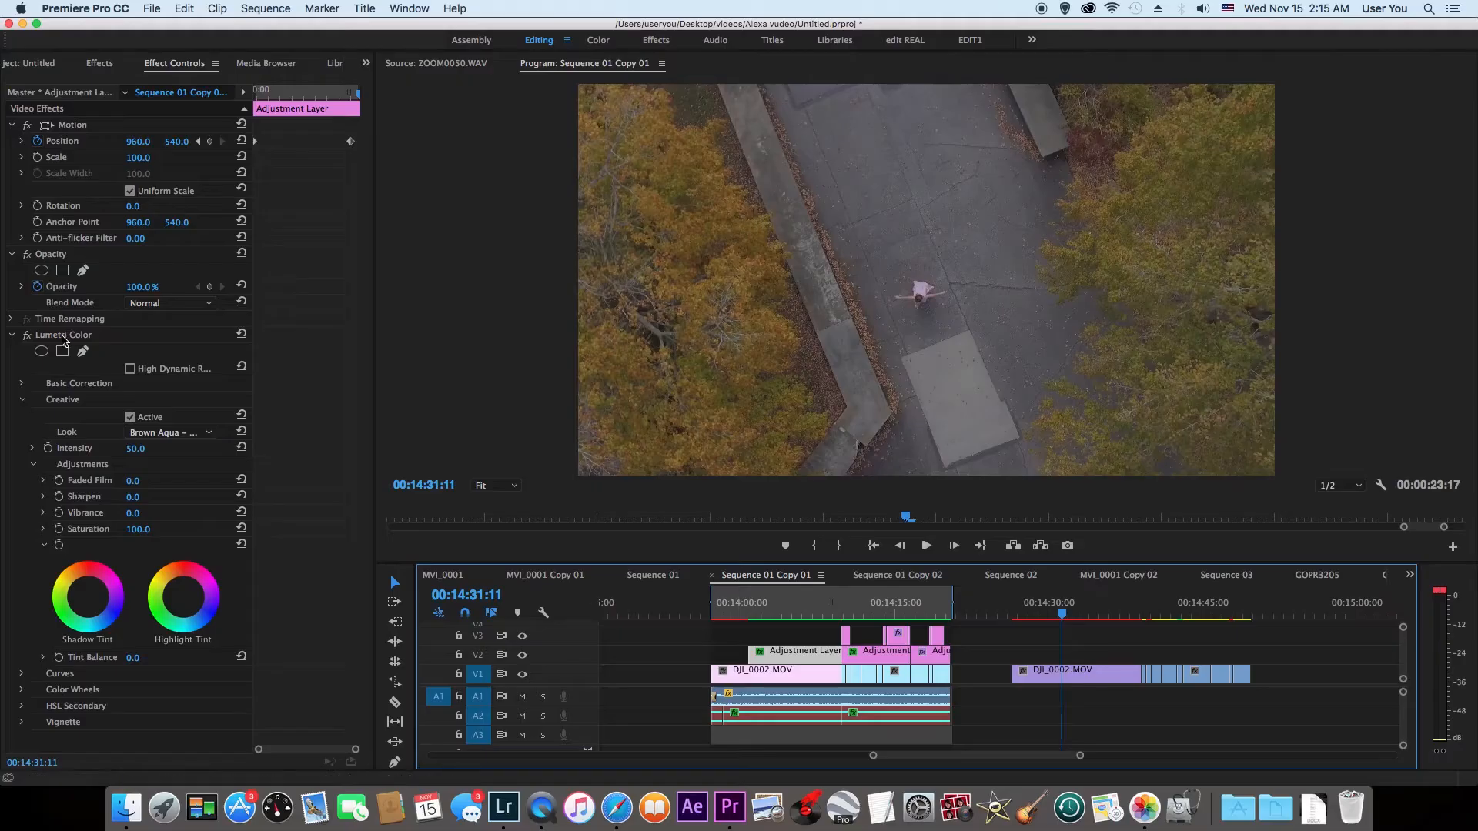
pyautogui.click(773, 668)
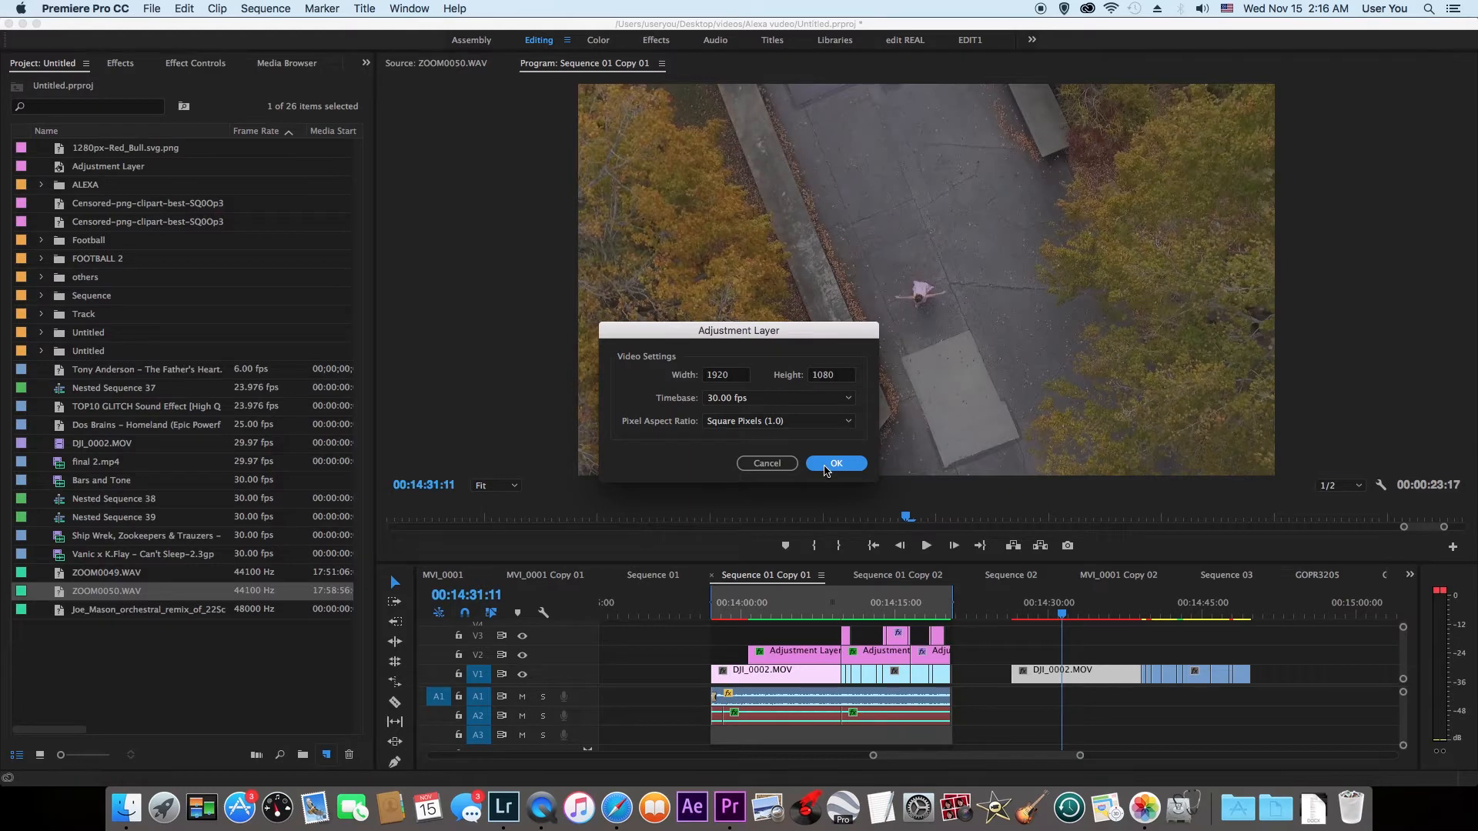
# Confirm a 1920×1080 adjustment layer and place it above the later drone clip
pyautogui.click(835, 463)
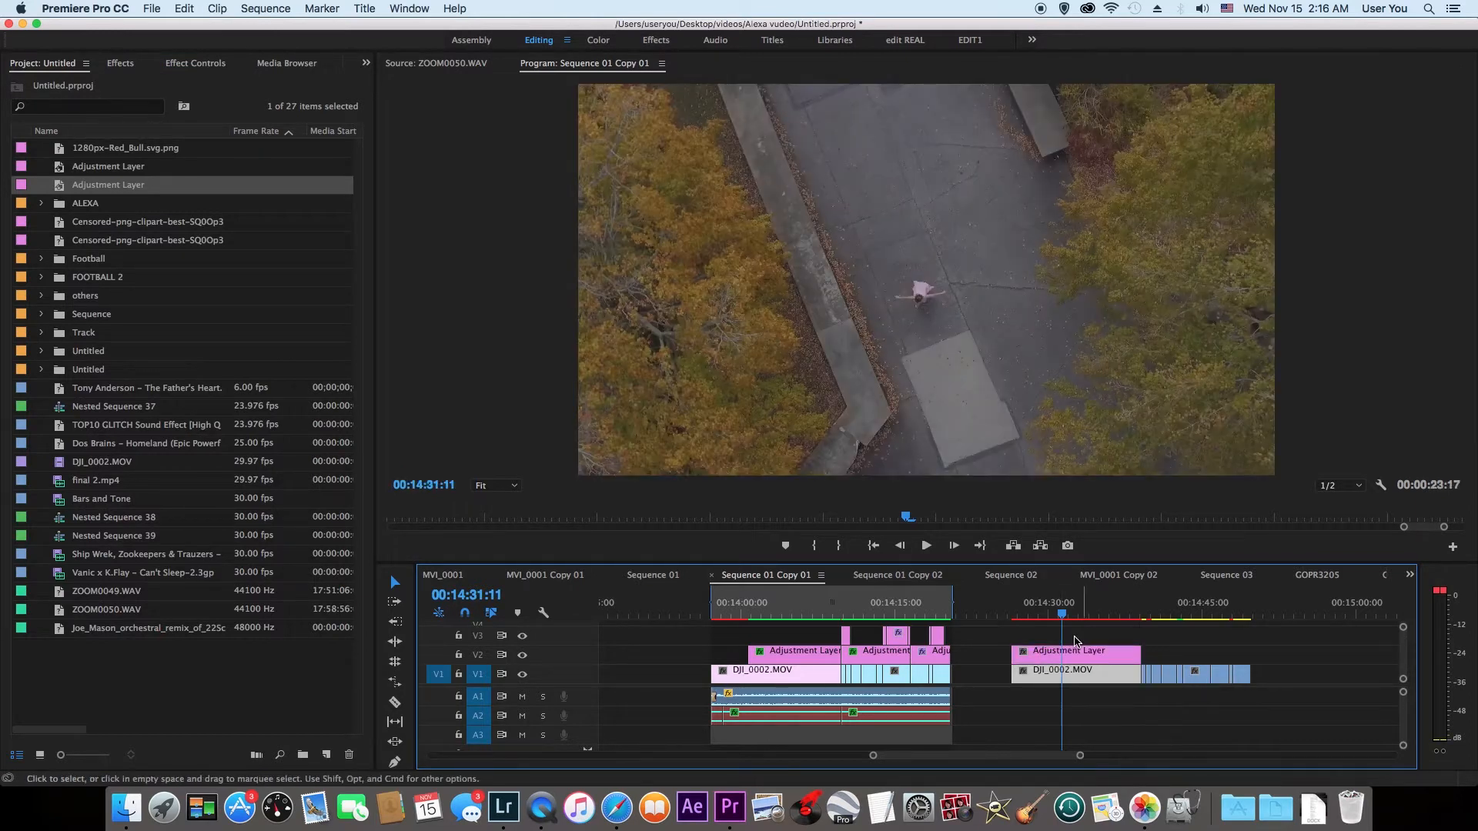
pyautogui.click(120, 63)
pyautogui.write('lumetri color')
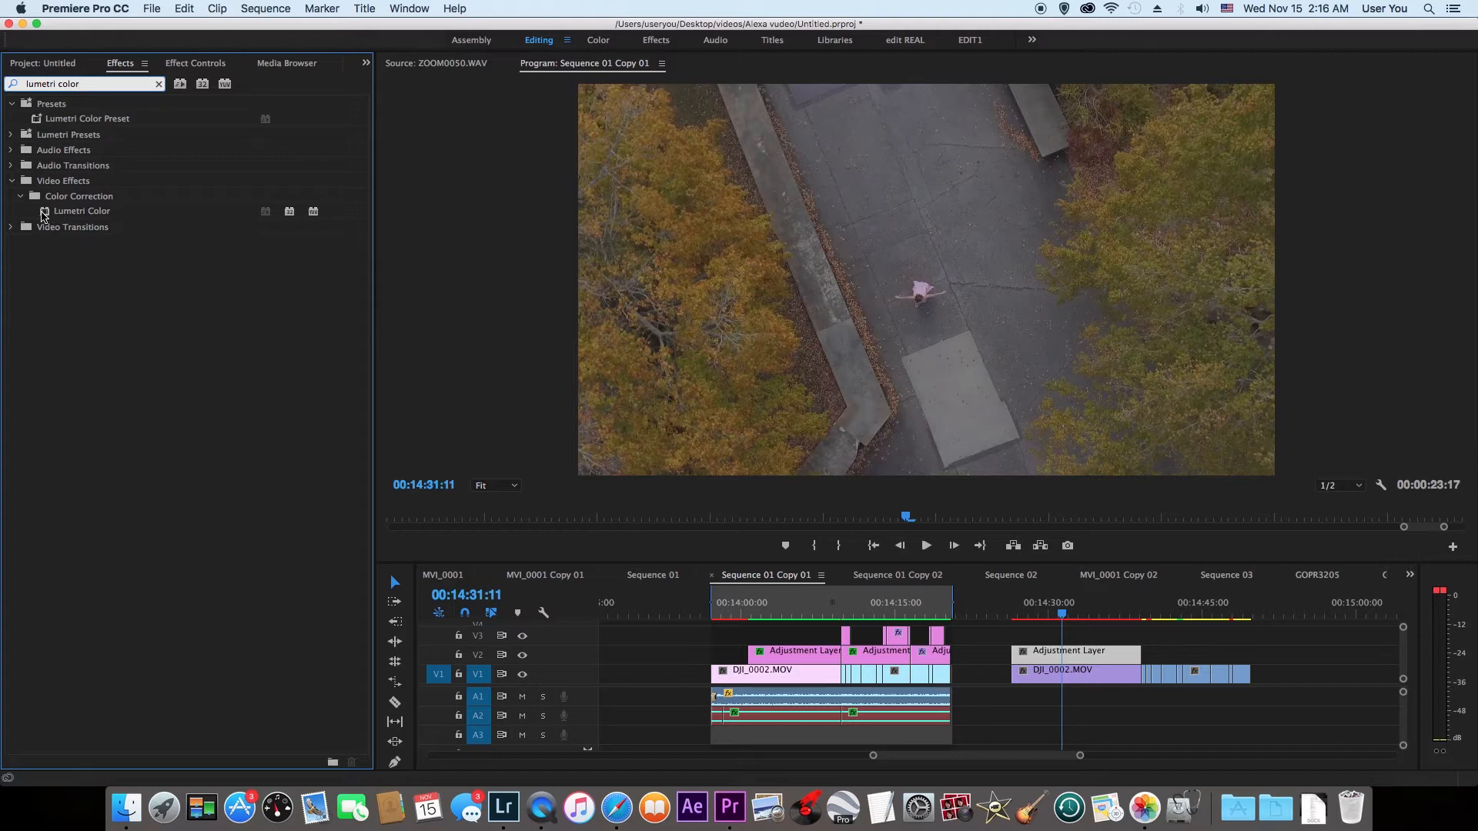
# Apply Lumetri Color to the adjustment layer and choose Browse from the Look list
pyautogui.click(82, 210)
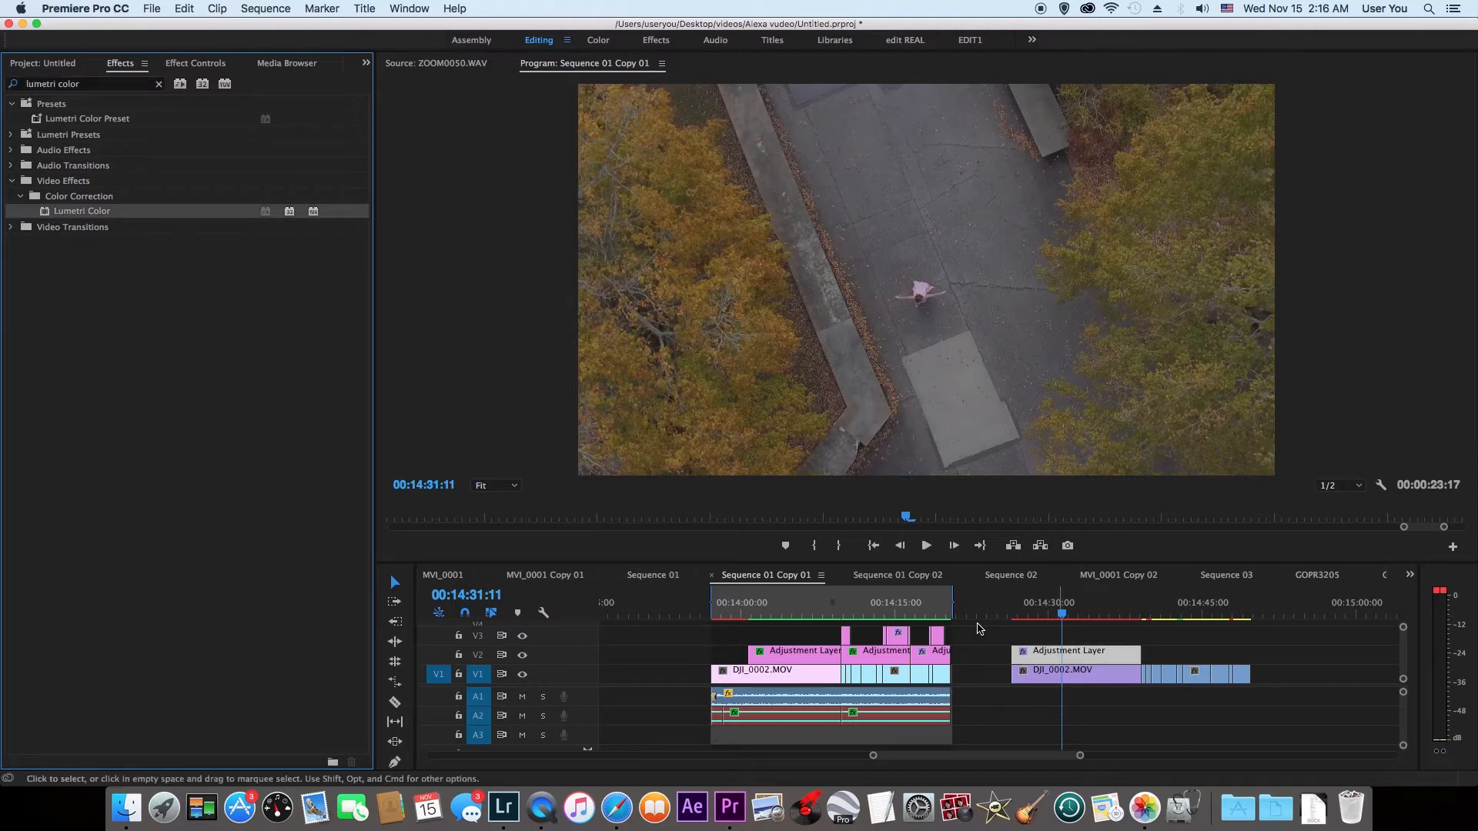
pyautogui.click(195, 63)
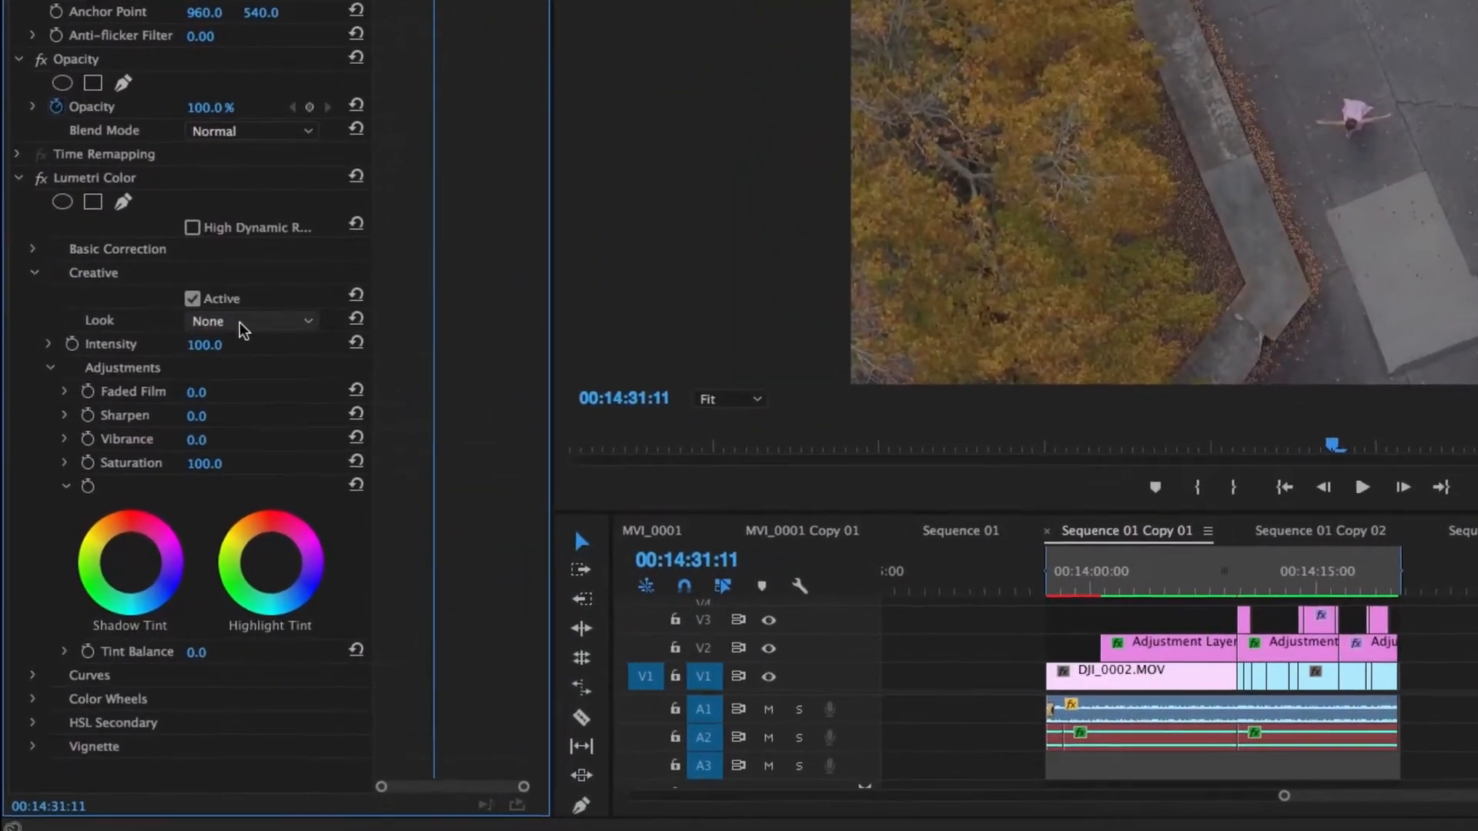
pyautogui.click(250, 320)
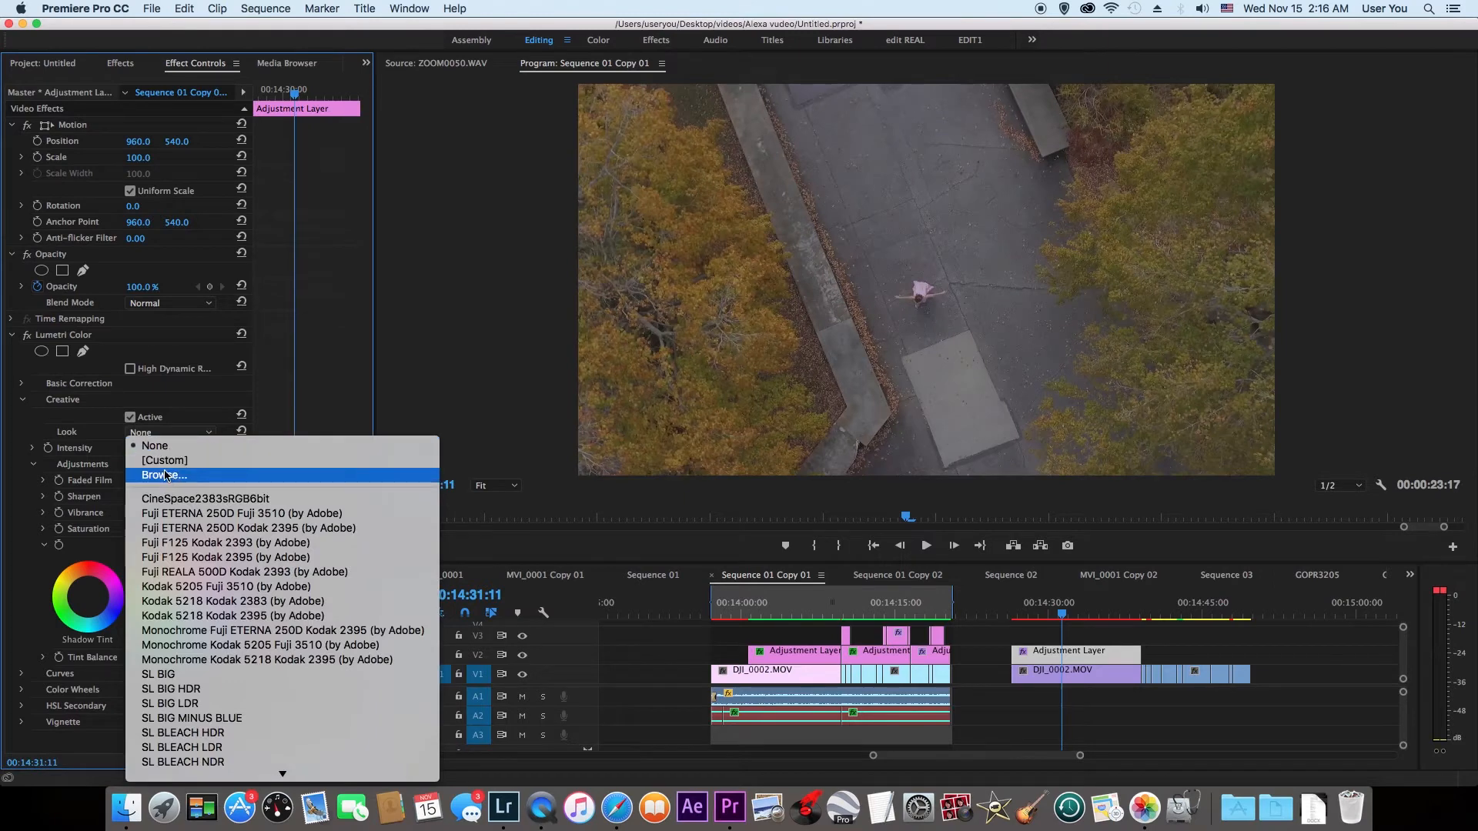
pyautogui.click(154, 444)
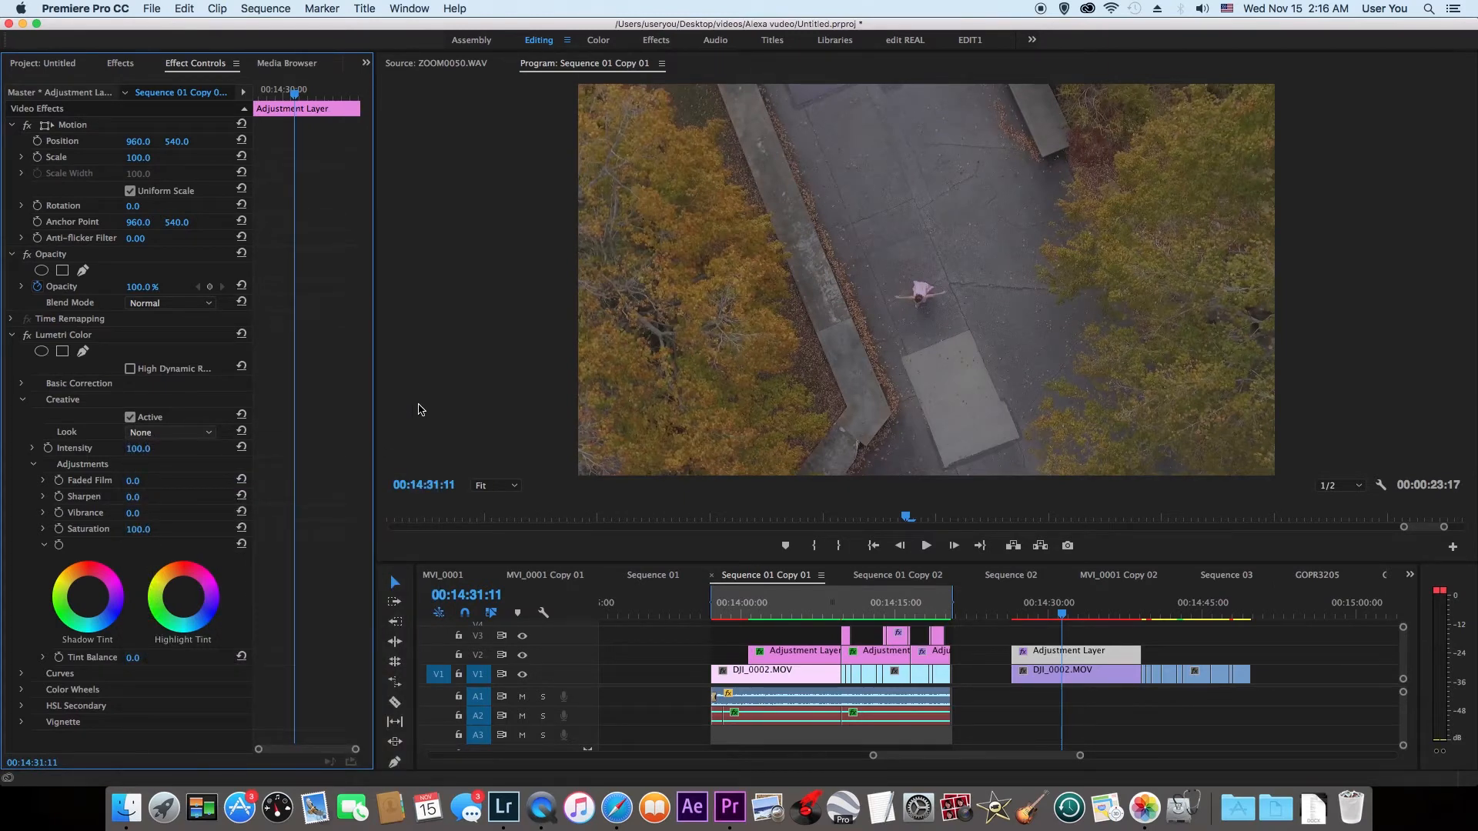
pyautogui.moveTo(186, 432)
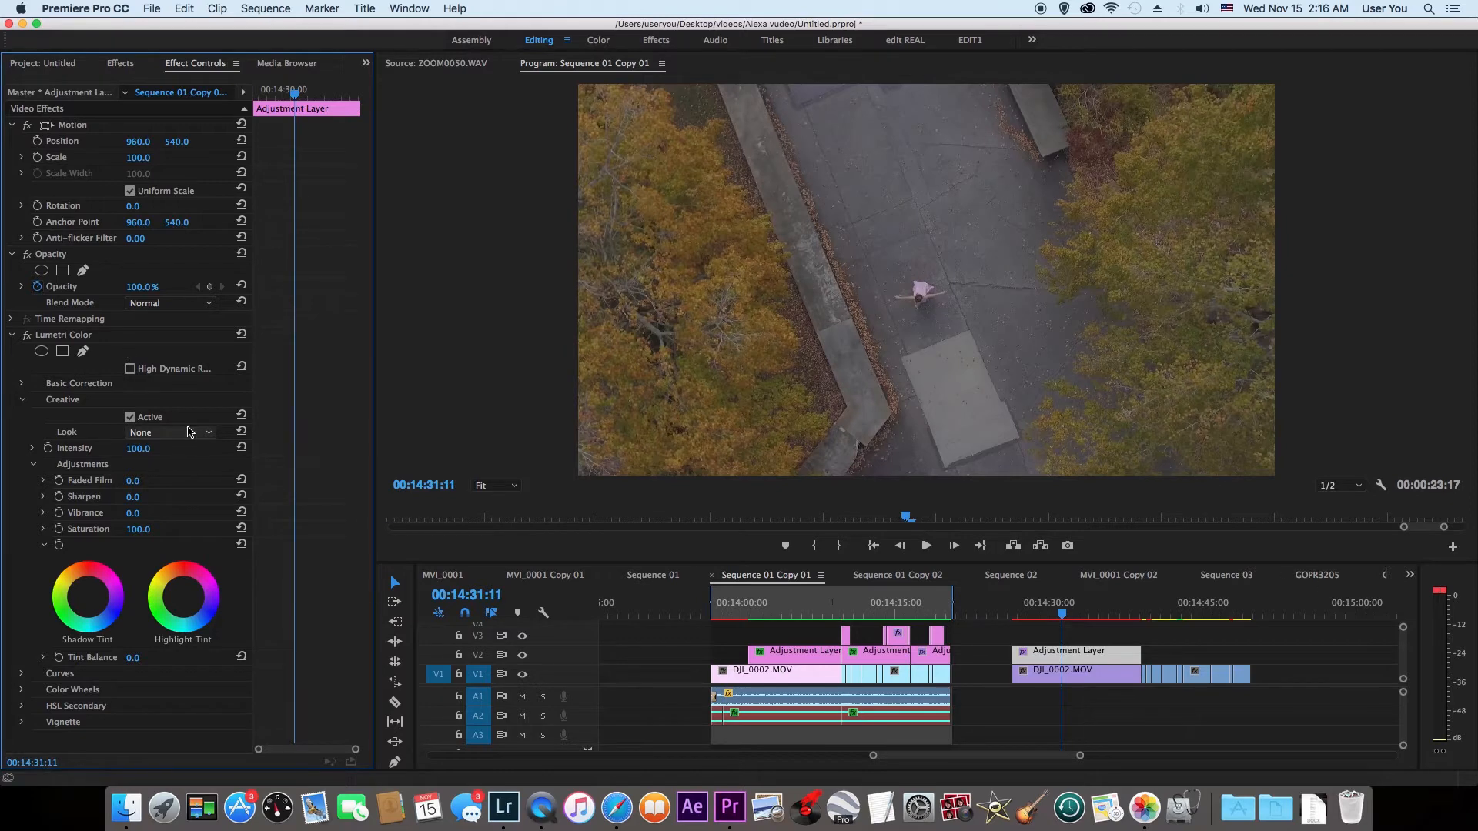
# Load a Brown Aqua .cube file from Desktop > LUTS > LUT PACK > Teal Orange
pyautogui.click(173, 431)
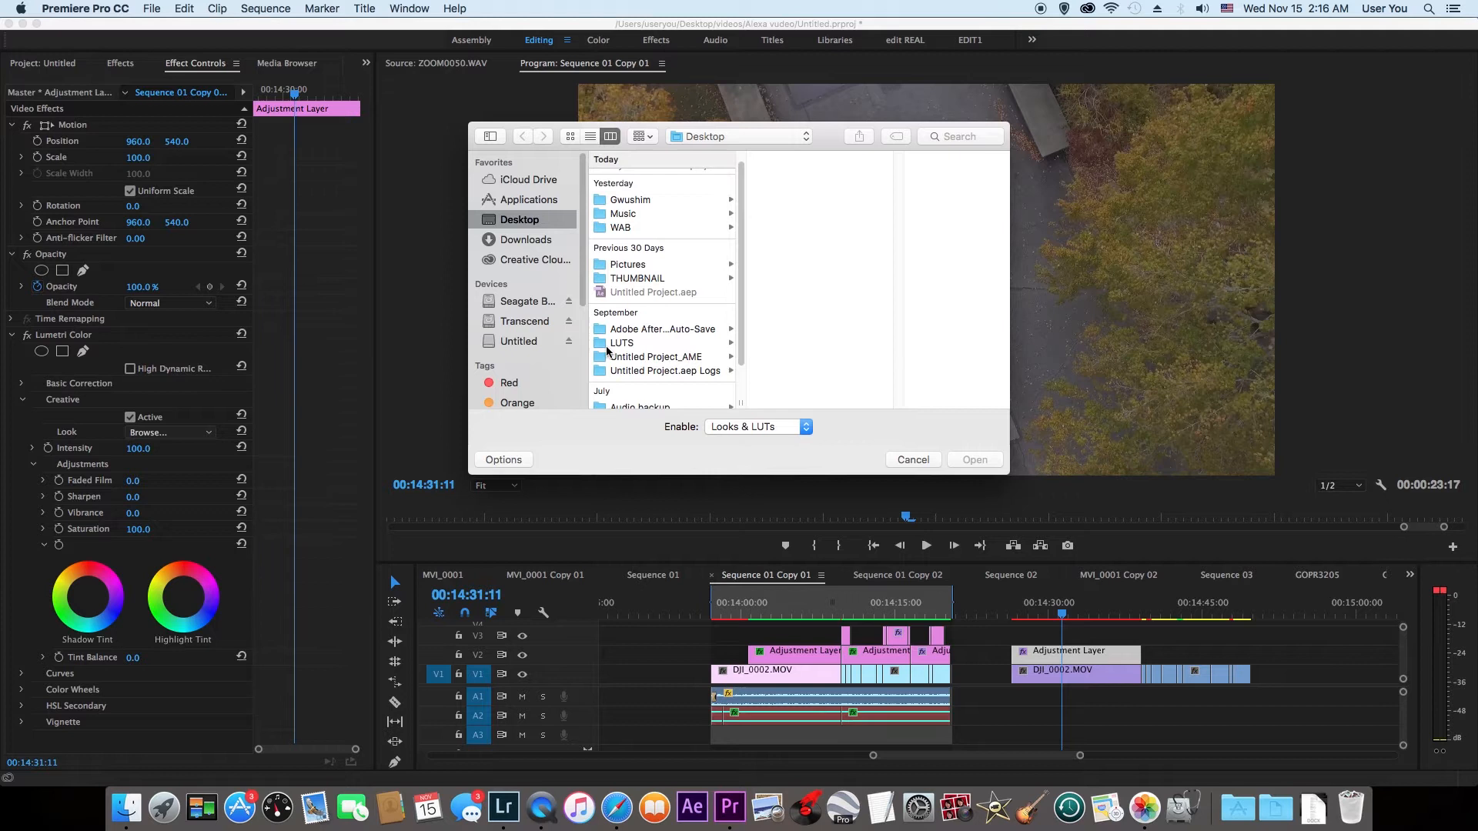
pyautogui.click(622, 343)
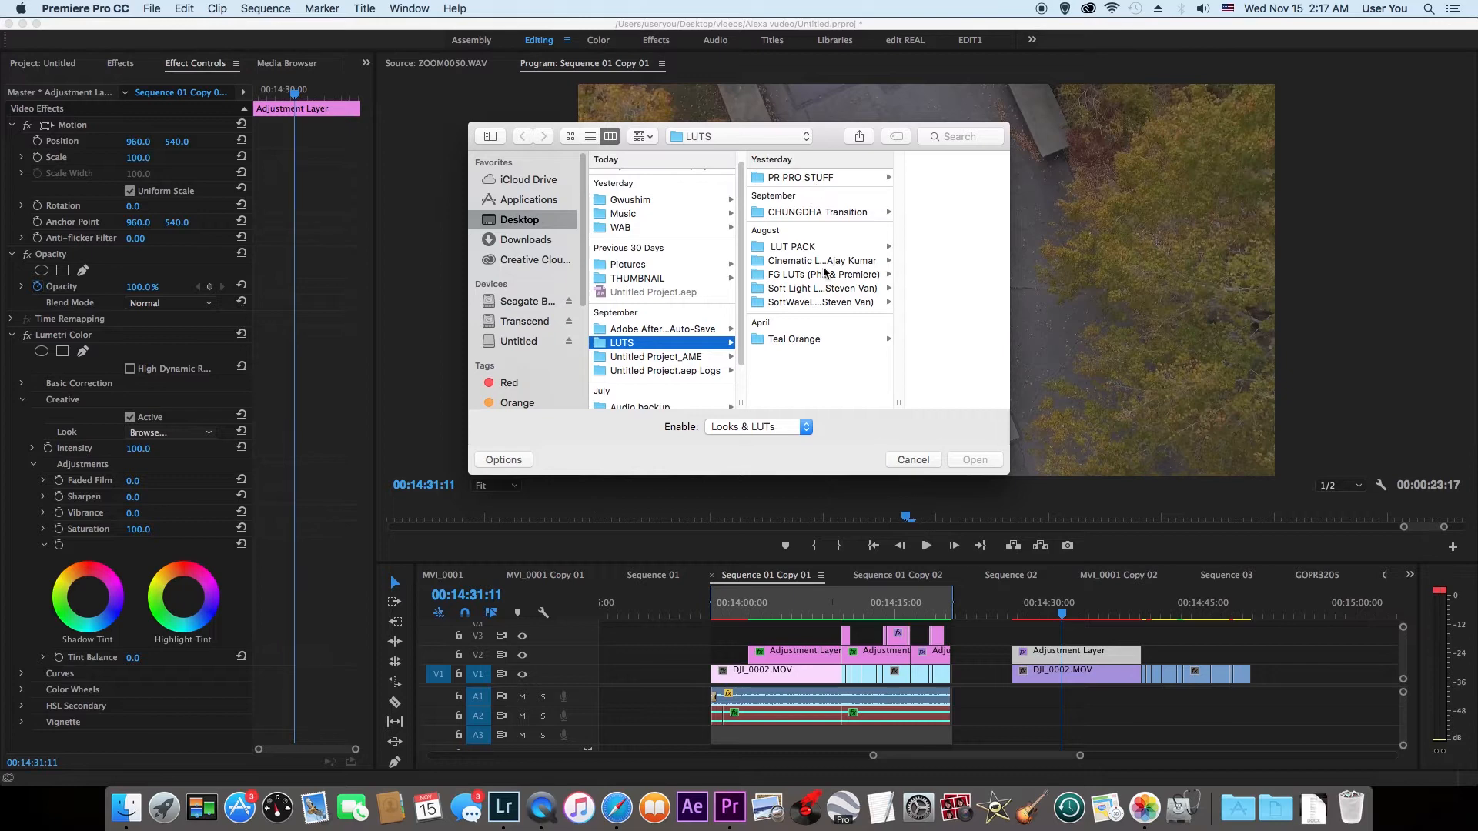
pyautogui.click(791, 247)
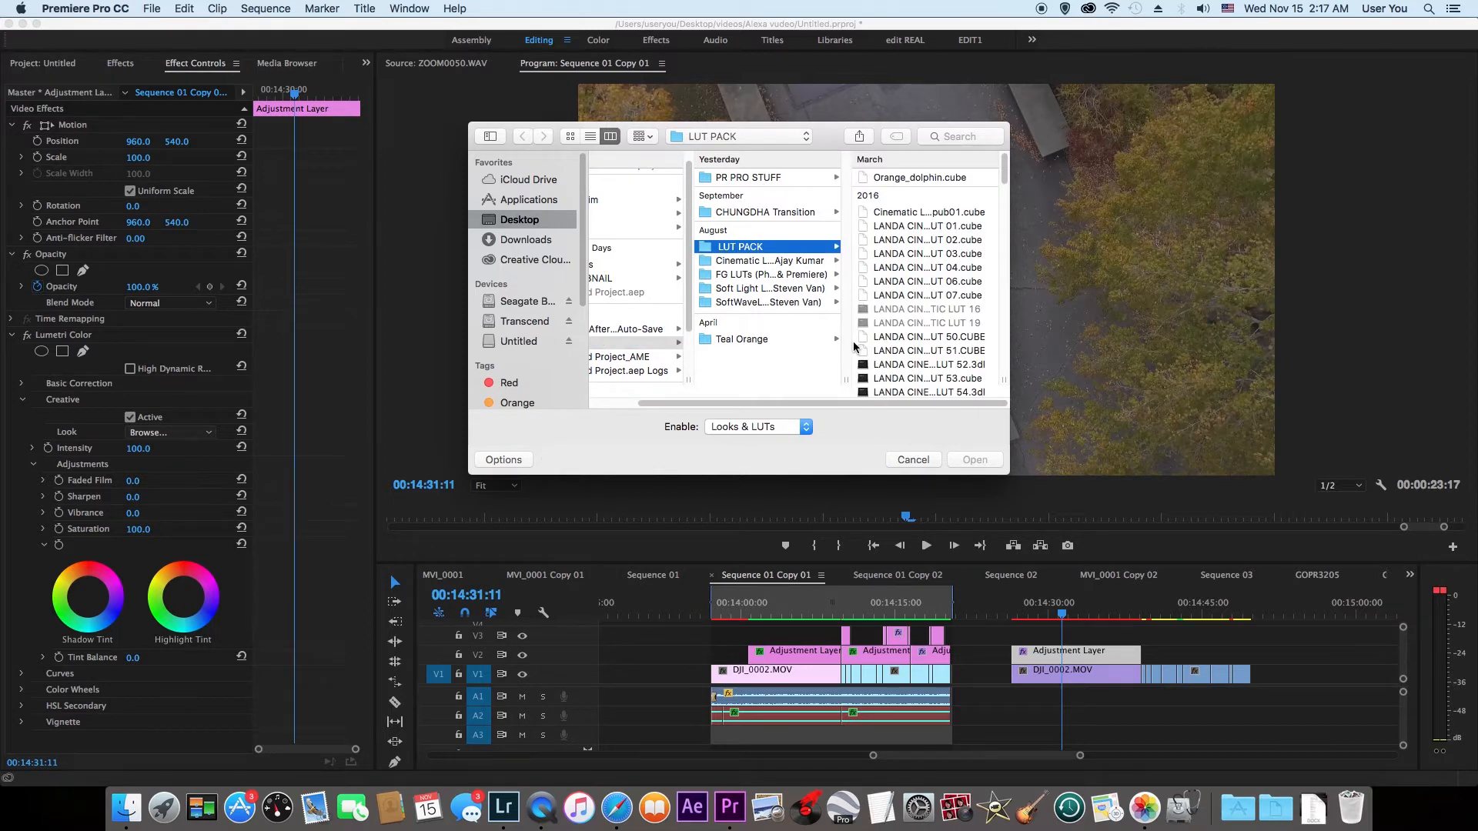
pyautogui.click(742, 339)
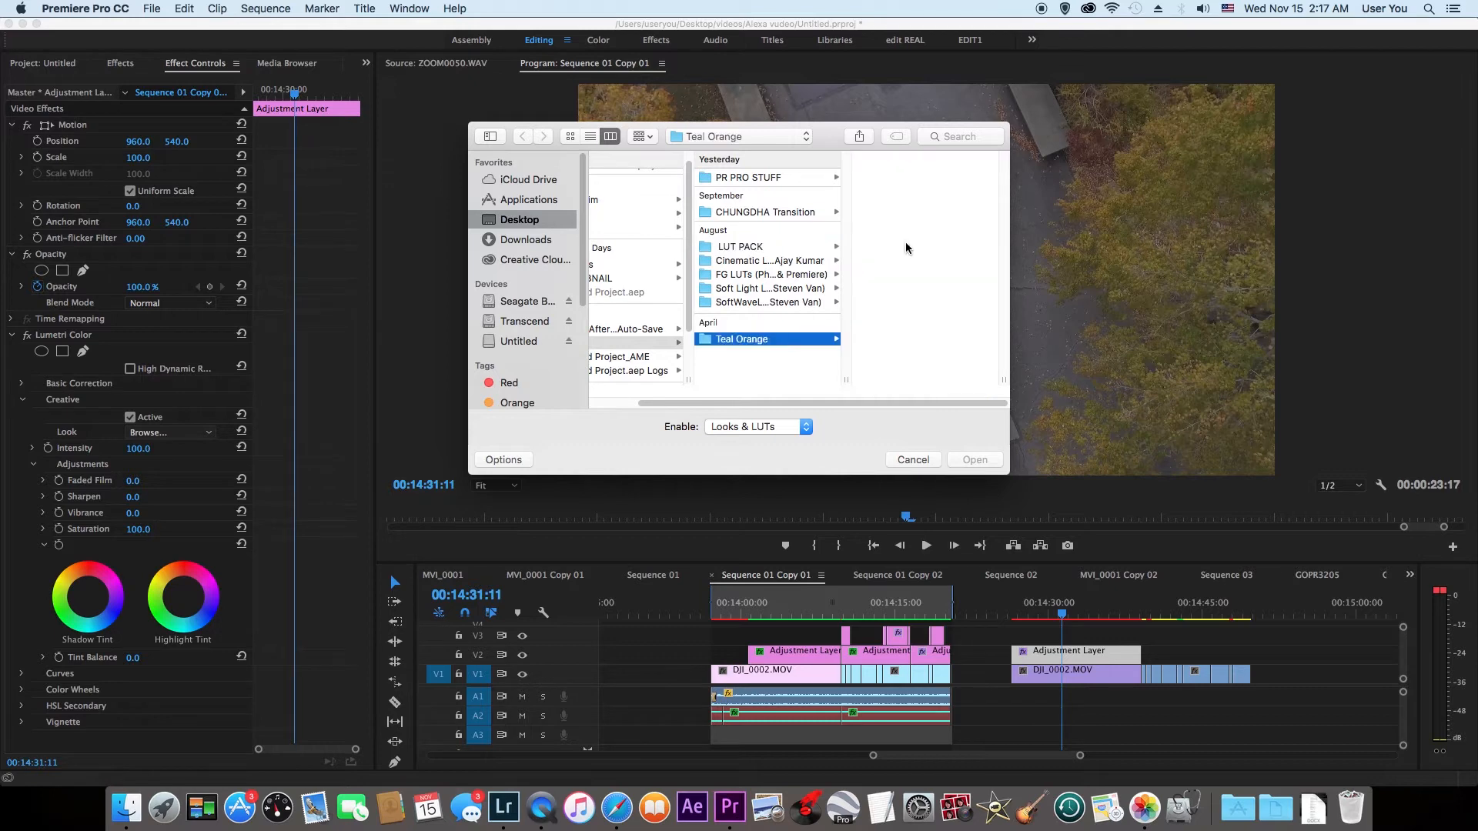
pyautogui.click(742, 340)
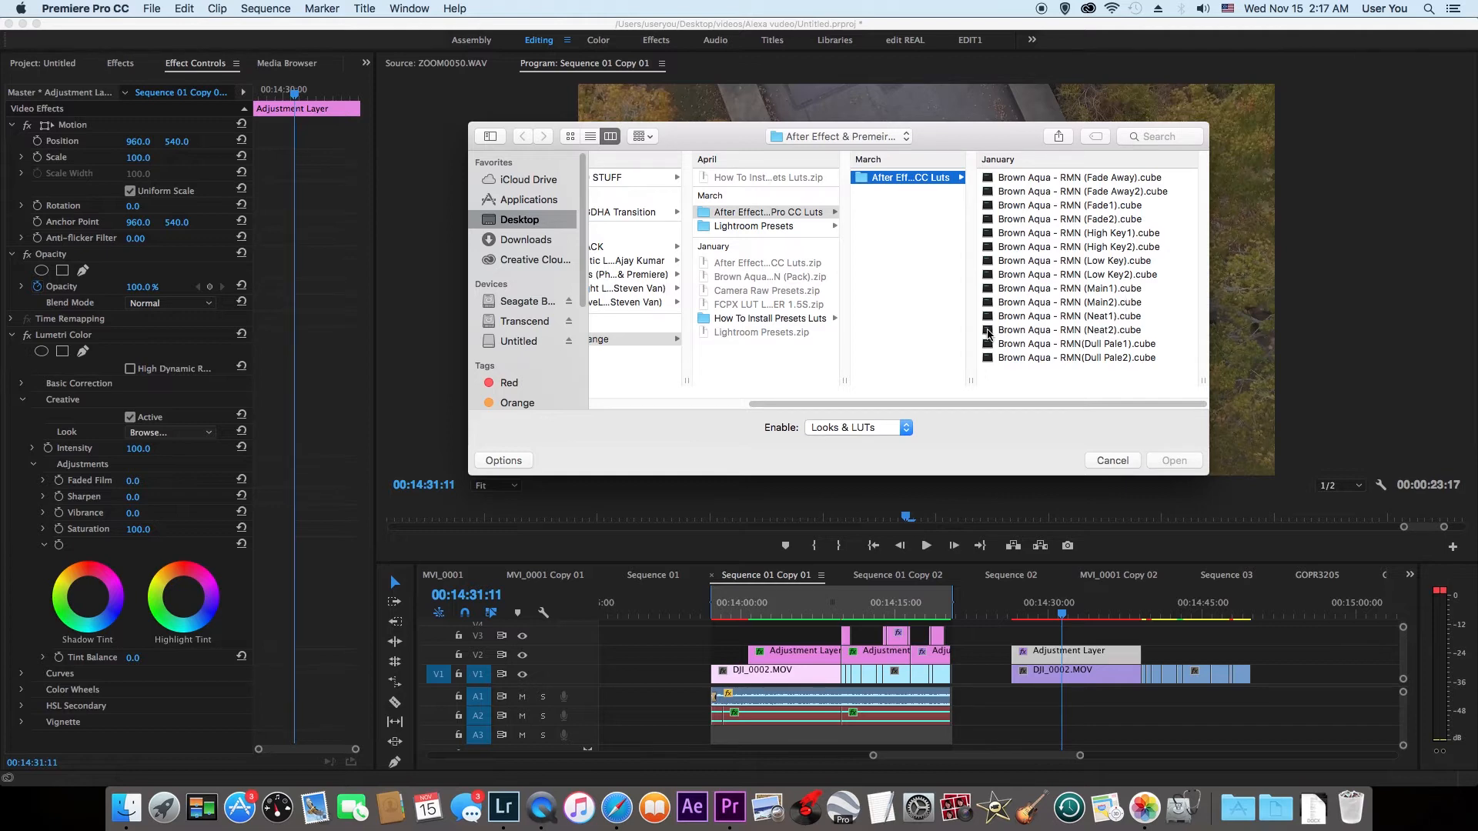
pyautogui.click(1110, 461)
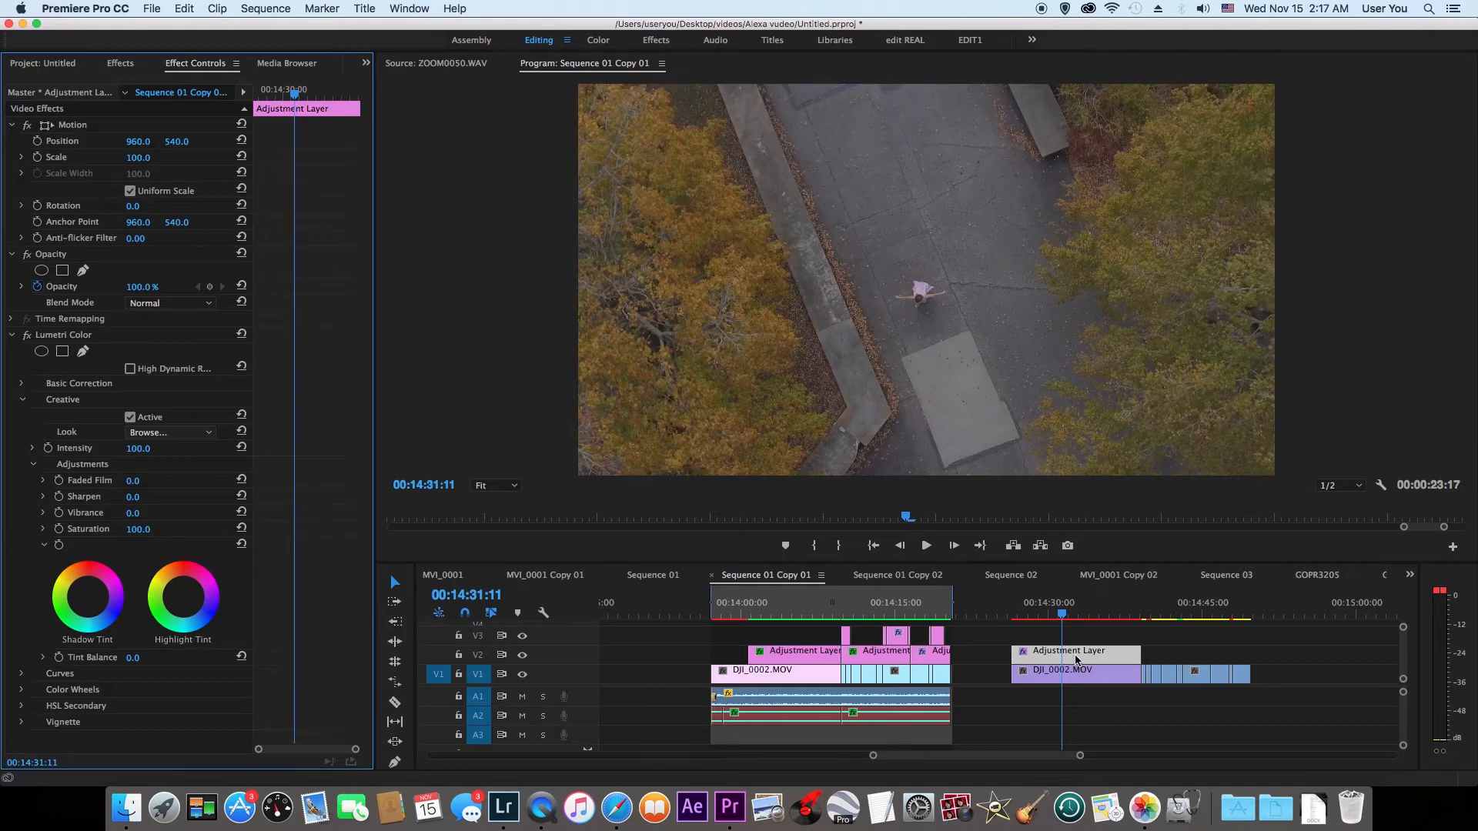
# Set the Brown Aqua look's Creative intensity to 45
pyautogui.click(169, 432)
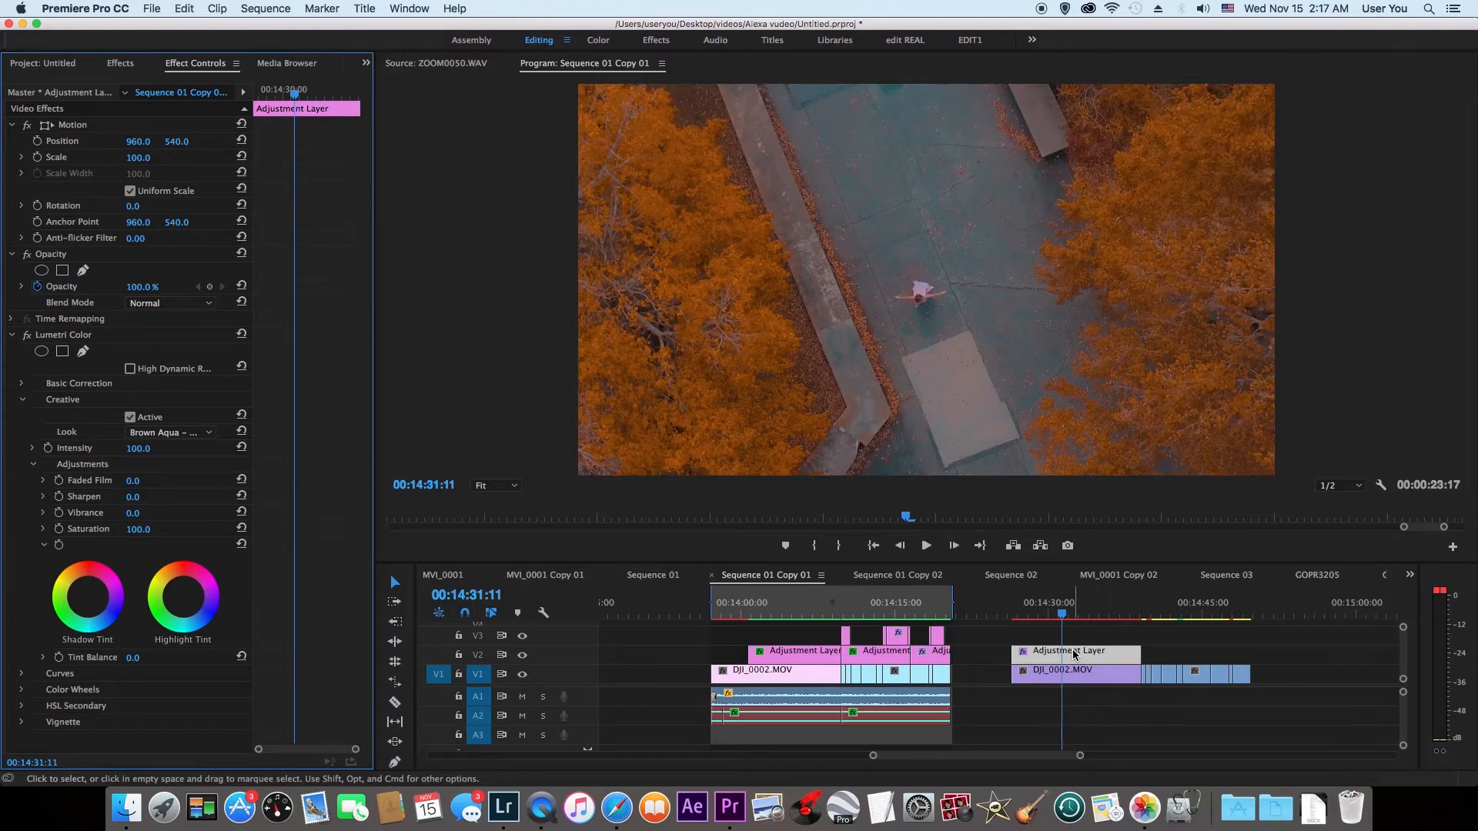
pyautogui.doubleClick(138, 448)
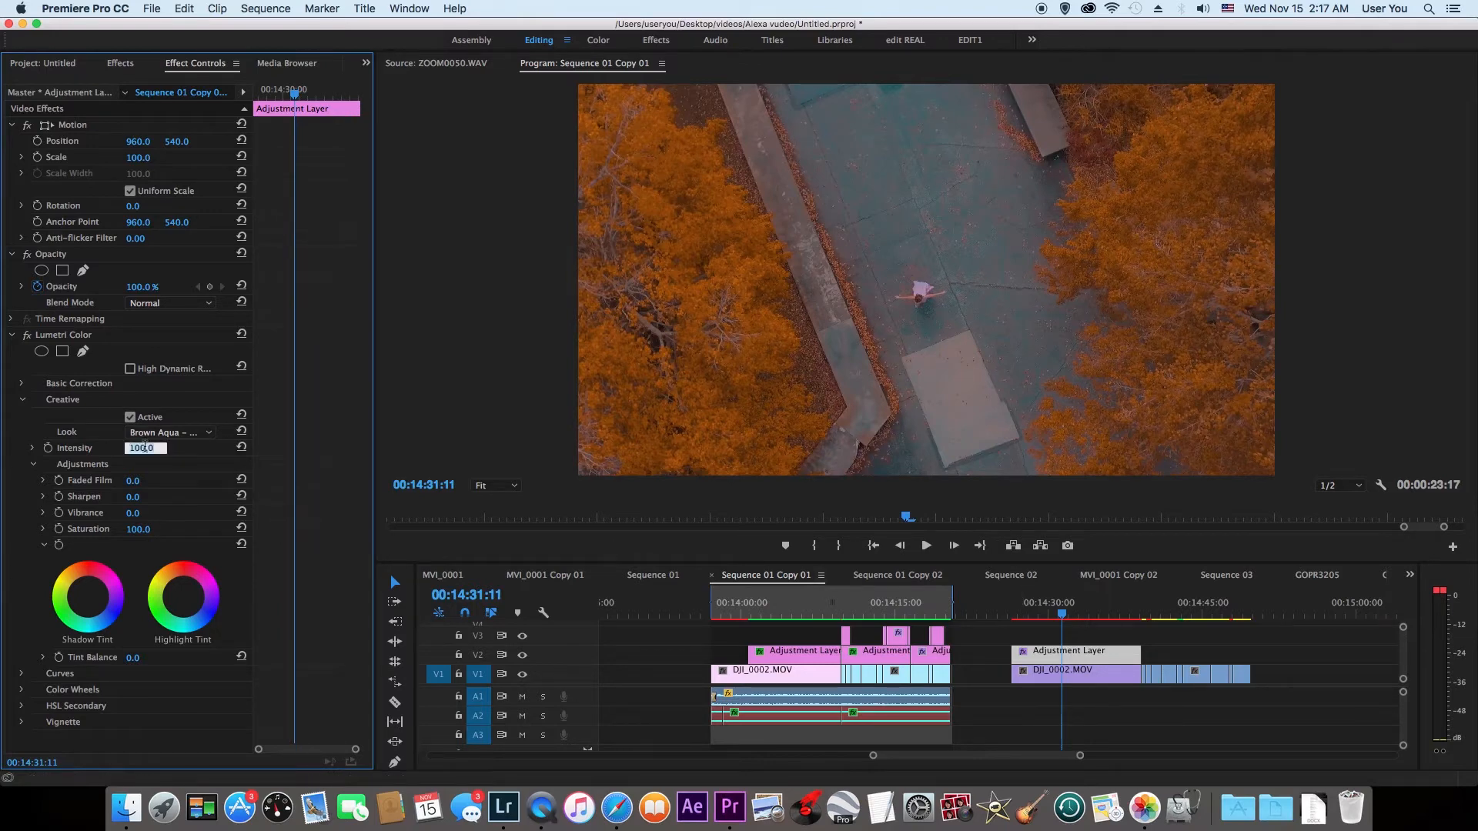
pyautogui.write('45.0')
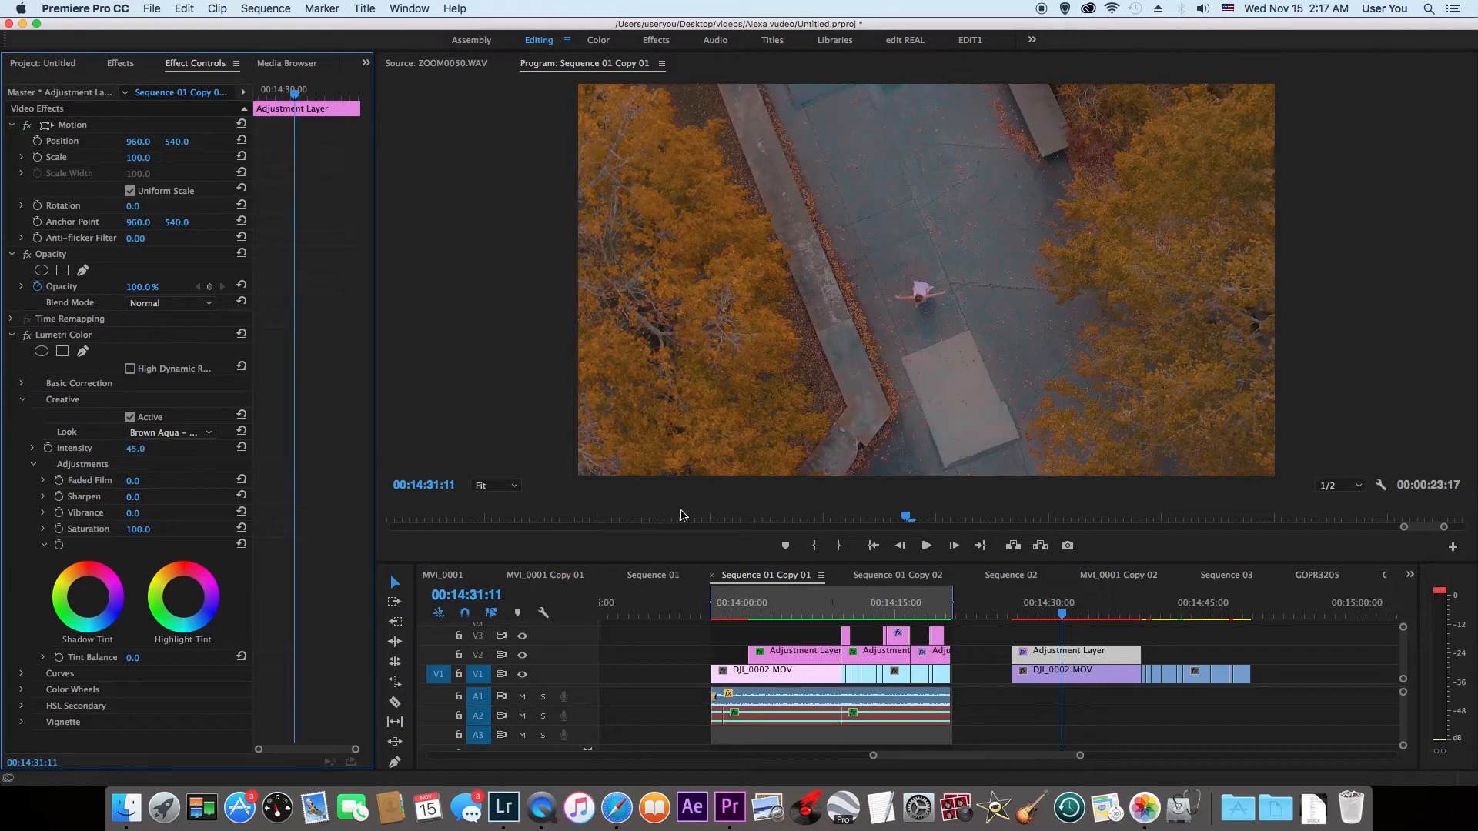
pyautogui.moveTo(522, 655)
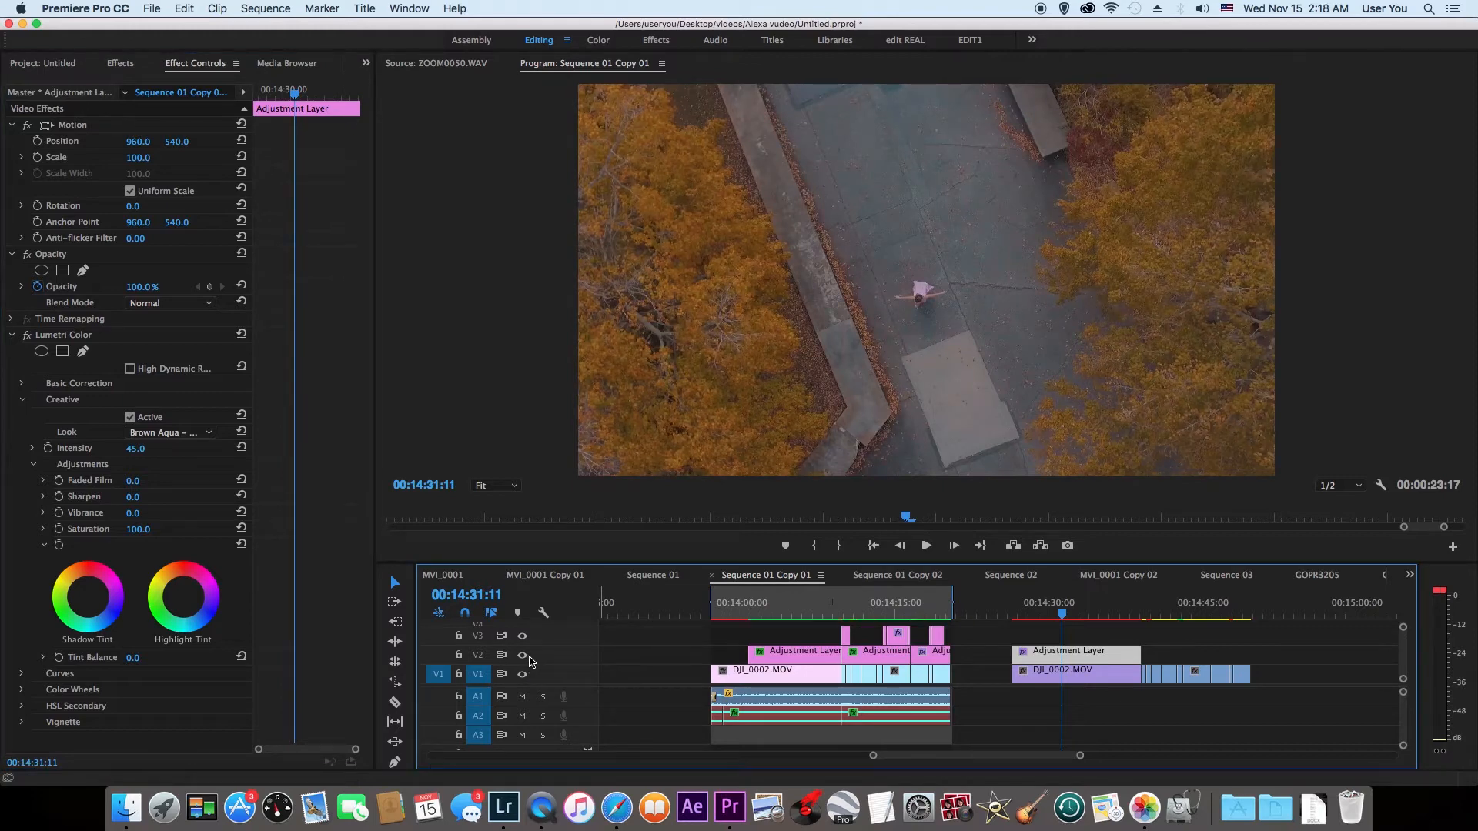
pyautogui.moveTo(1066, 641)
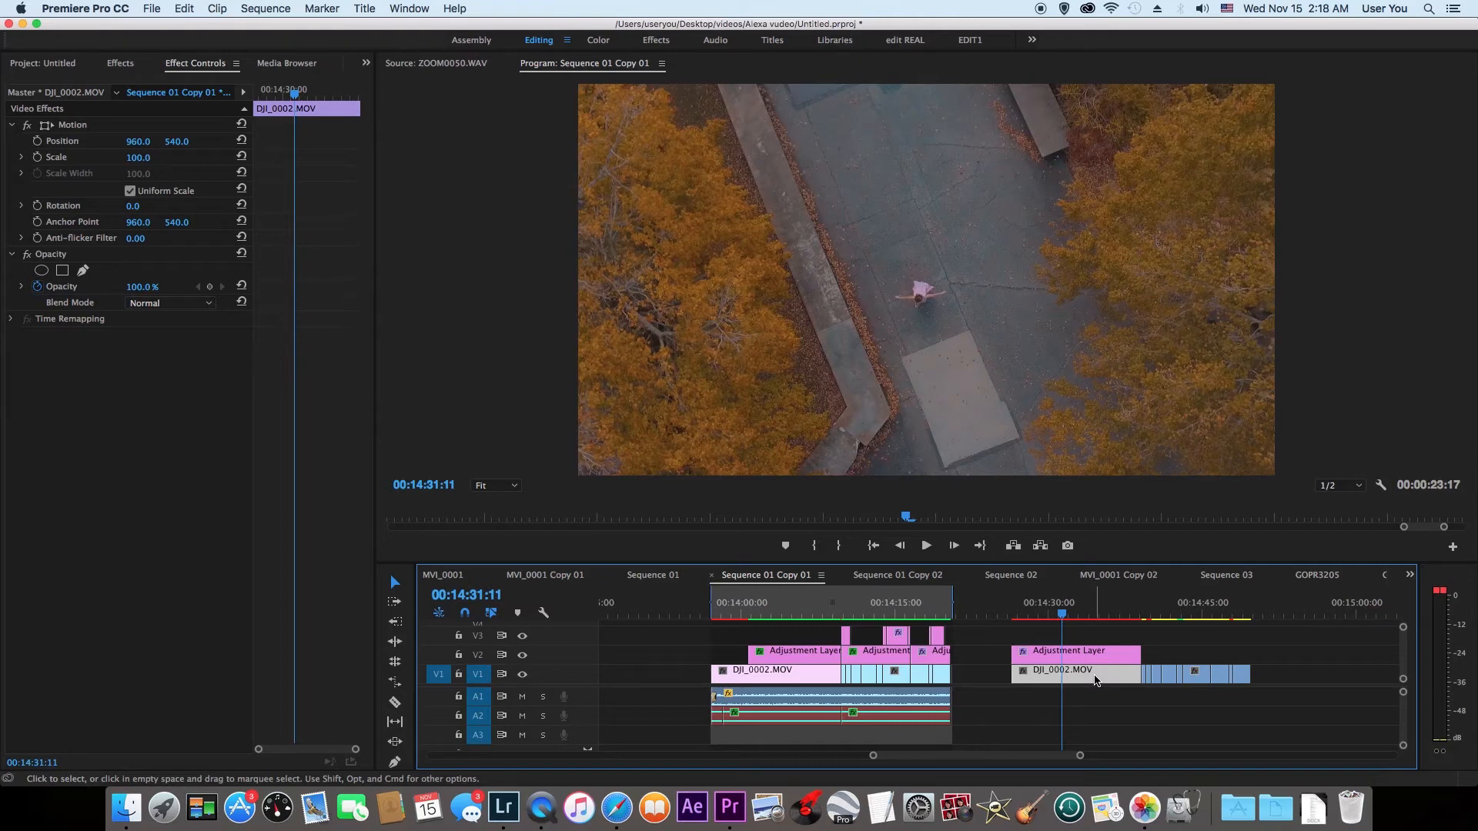
# Delete the V2 adjustment layer and apply Lumetri Color directly to DJI_0002.MOV
pyautogui.click(1074, 651)
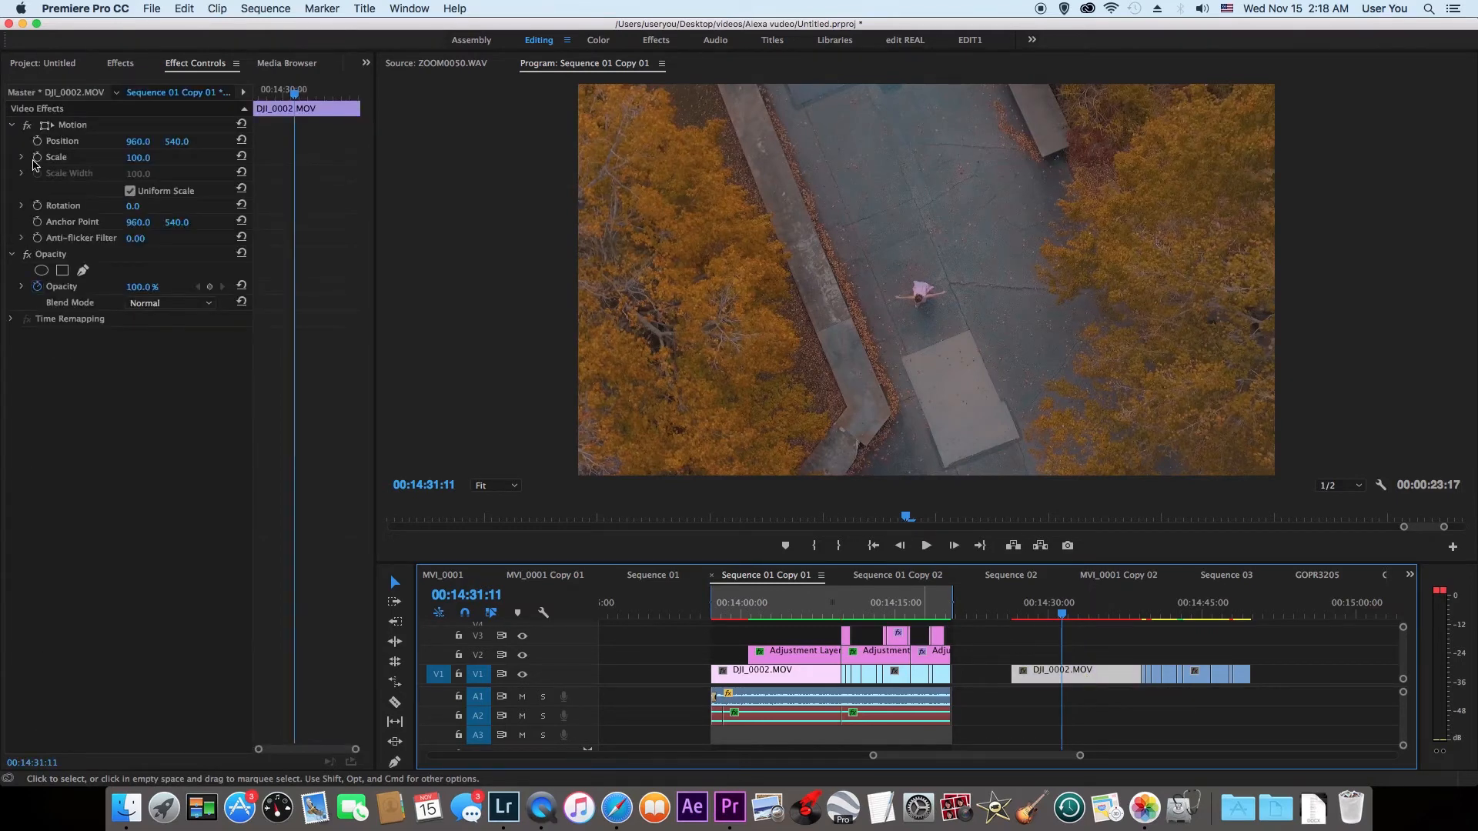
pyautogui.click(121, 63)
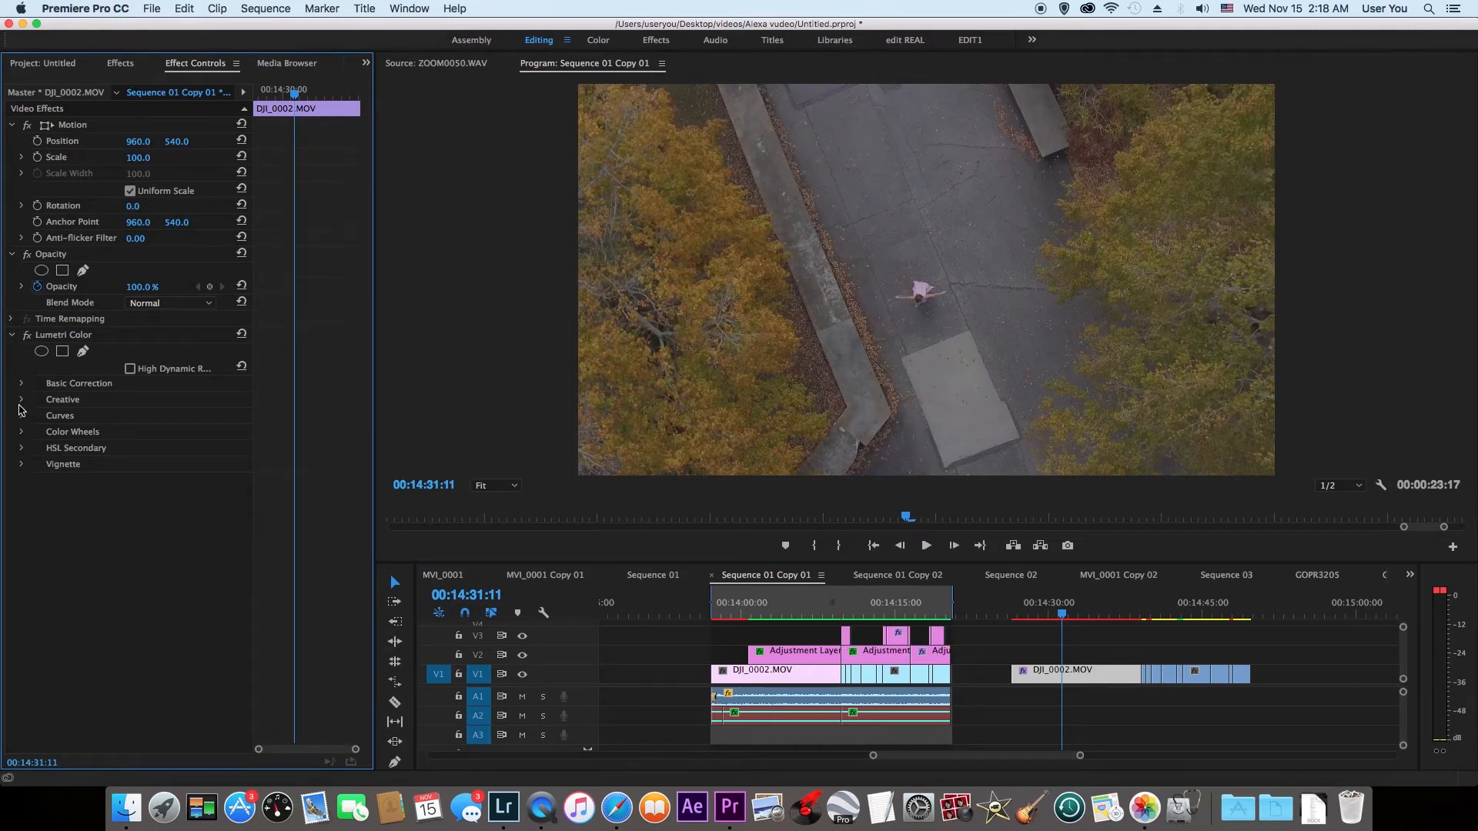
# Load a Brown Aqua .cube look in the clip's Creative section and set intensity to 45
pyautogui.click(21, 399)
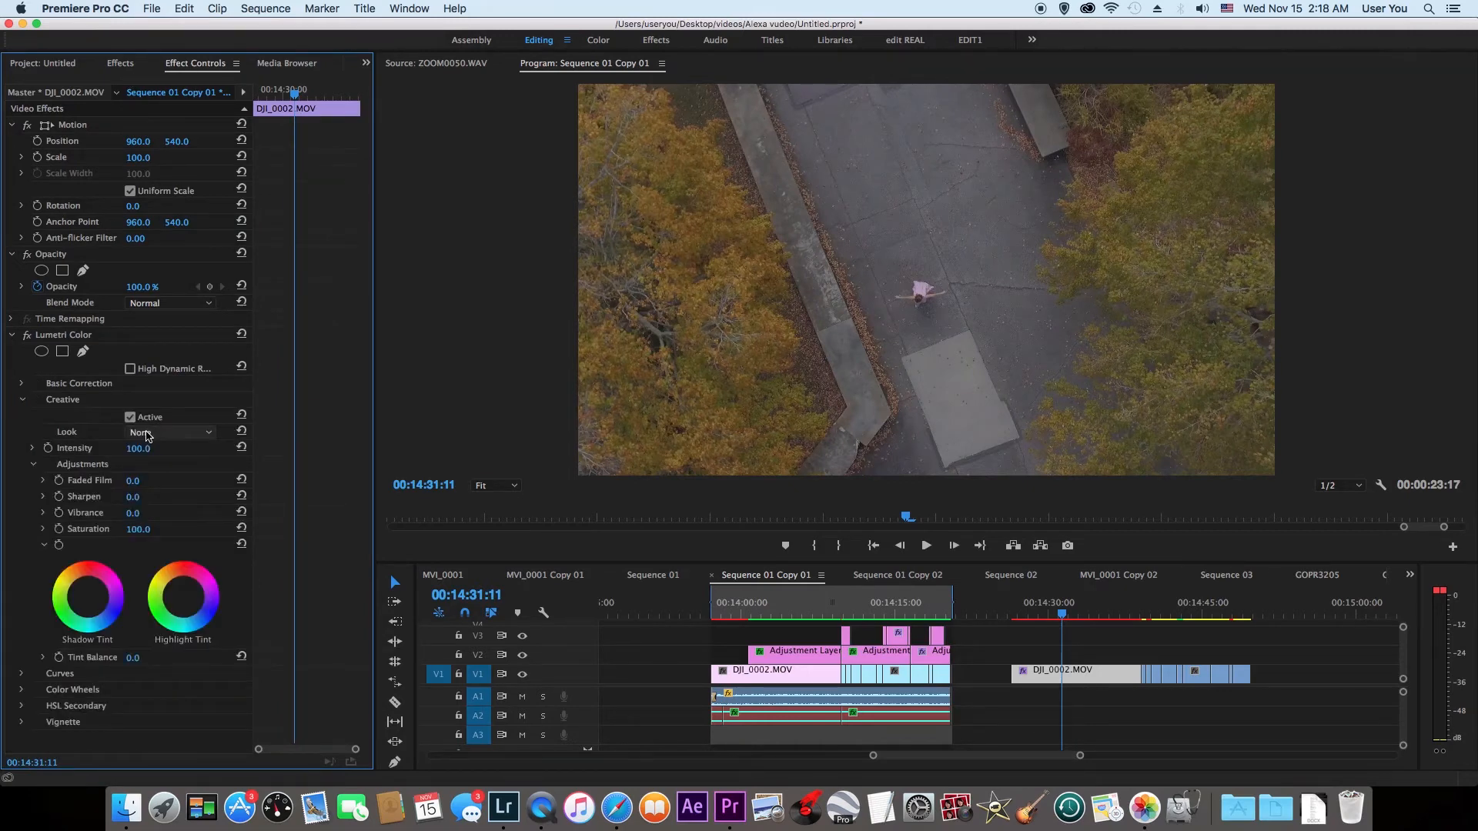
pyautogui.click(171, 432)
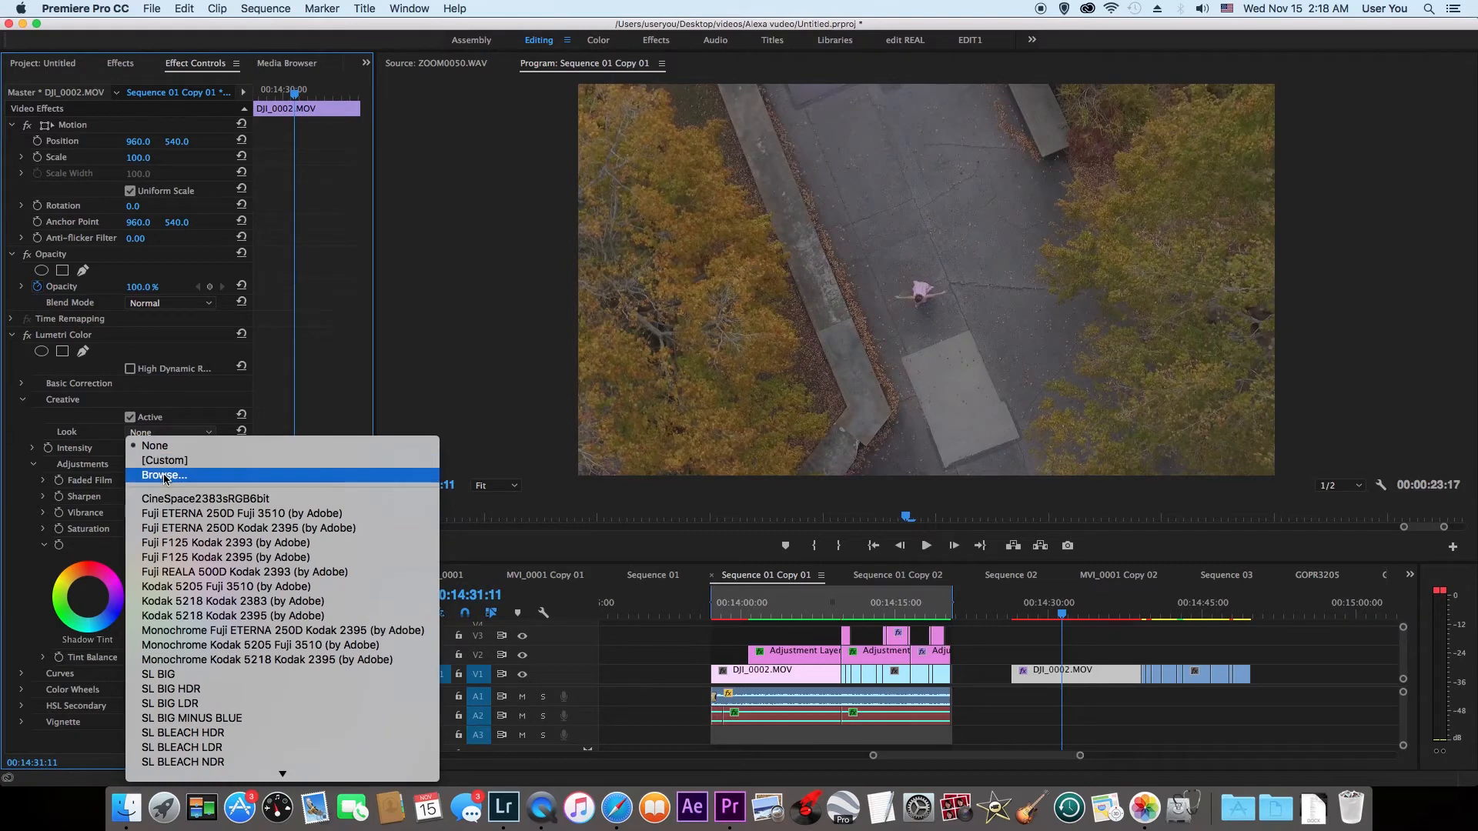
pyautogui.click(163, 475)
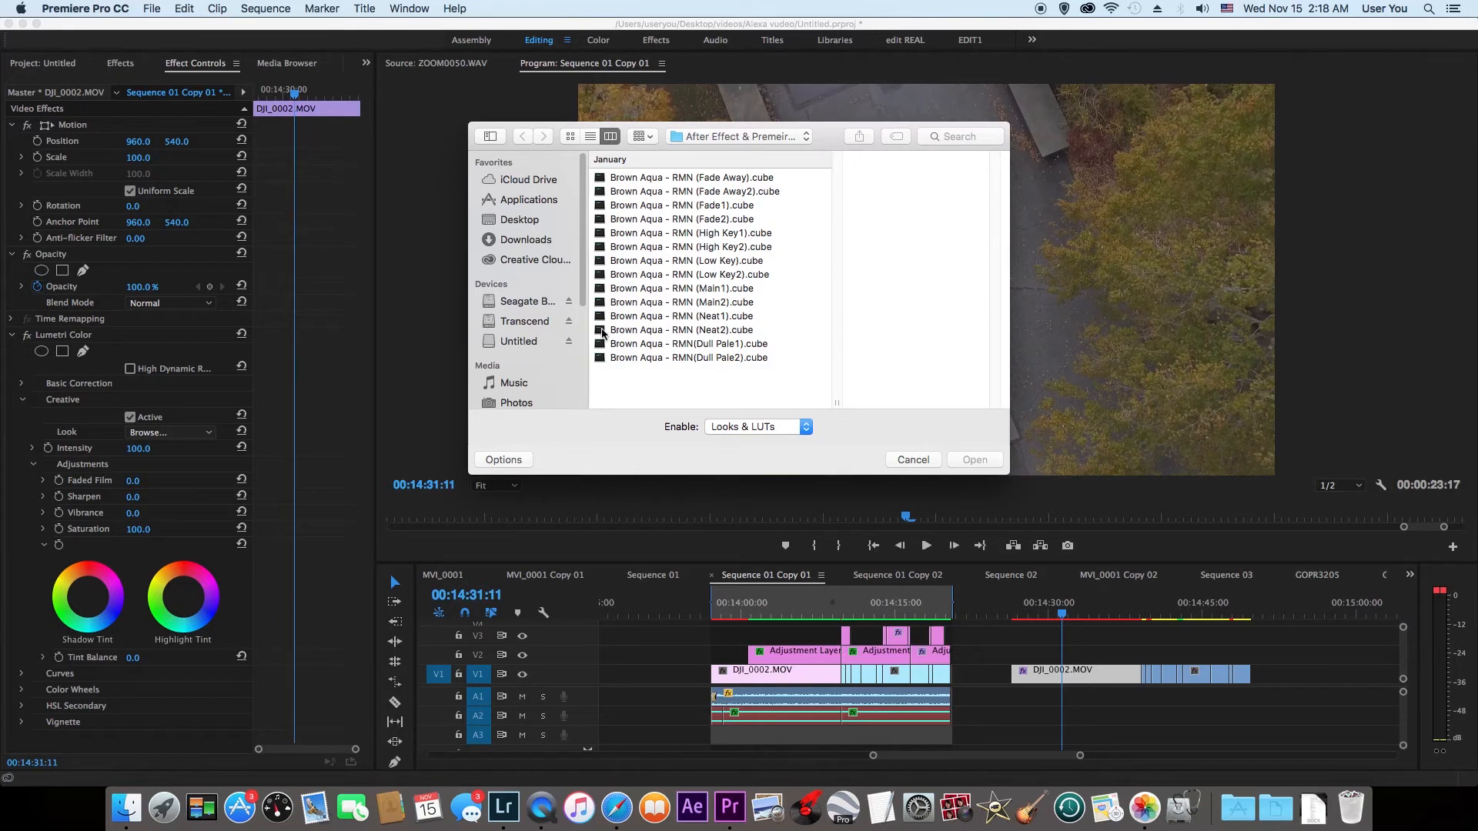
pyautogui.moveTo(715, 341)
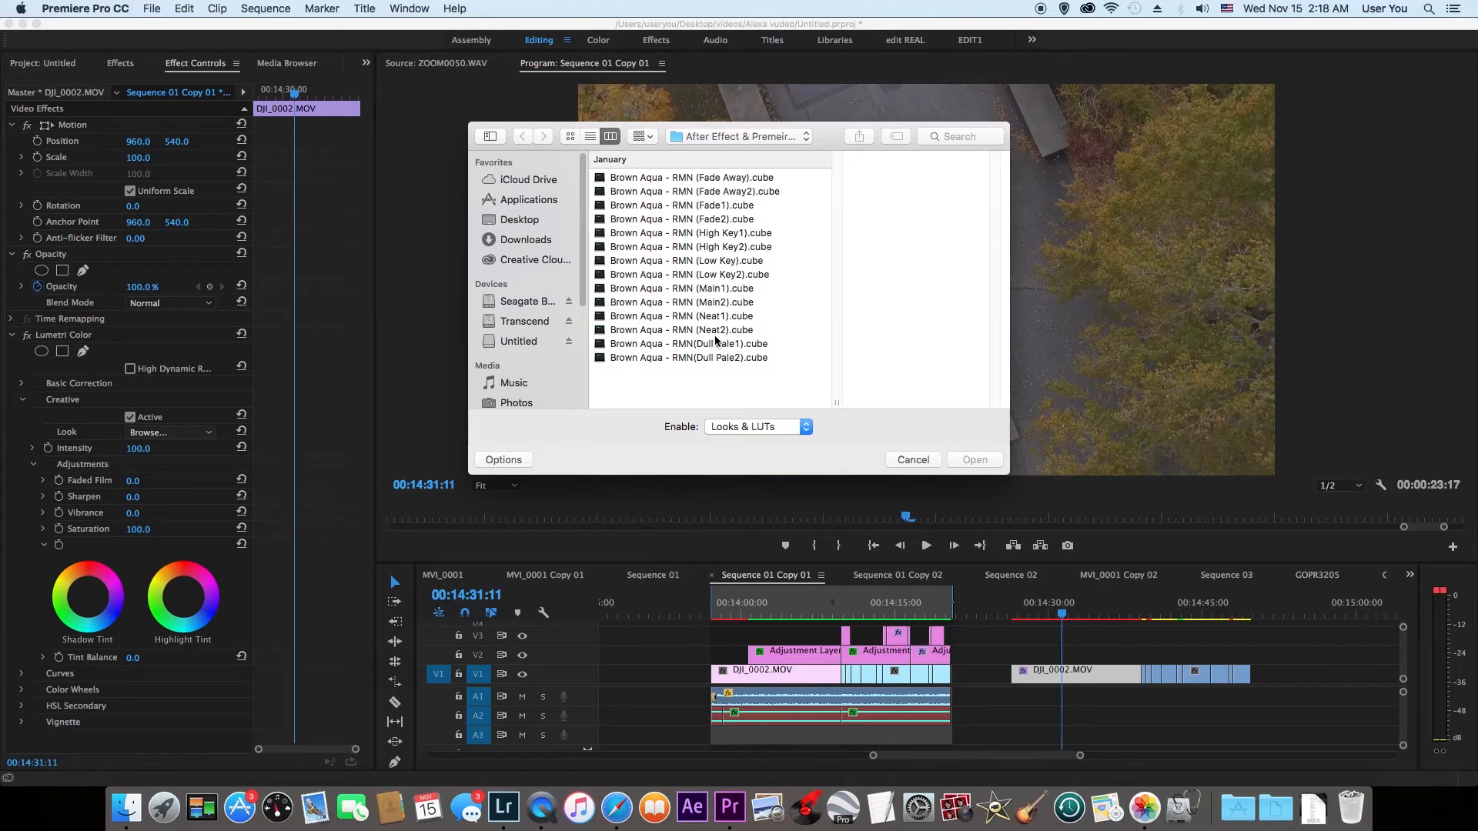
pyautogui.click(911, 460)
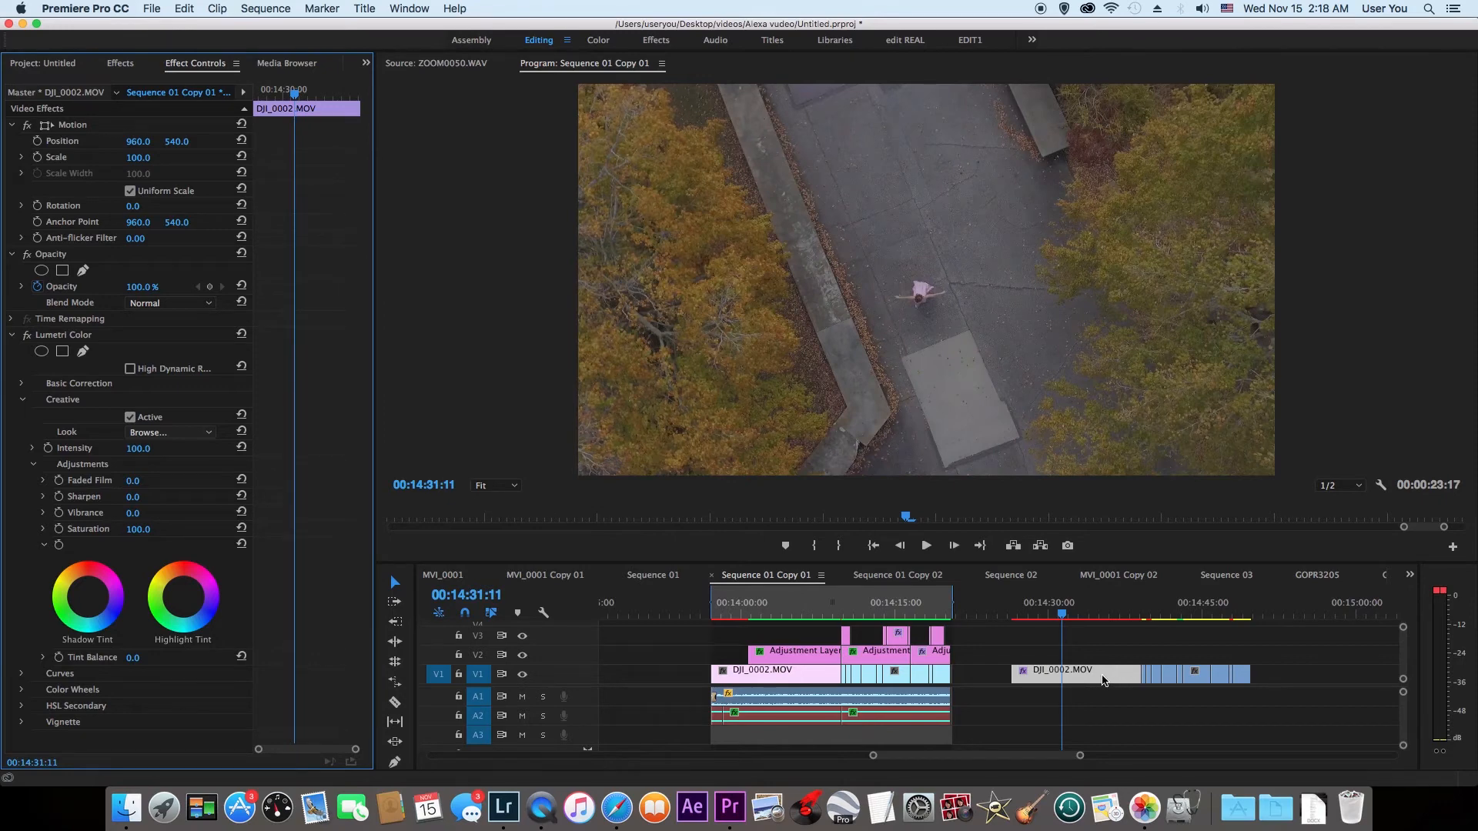
pyautogui.click(170, 432)
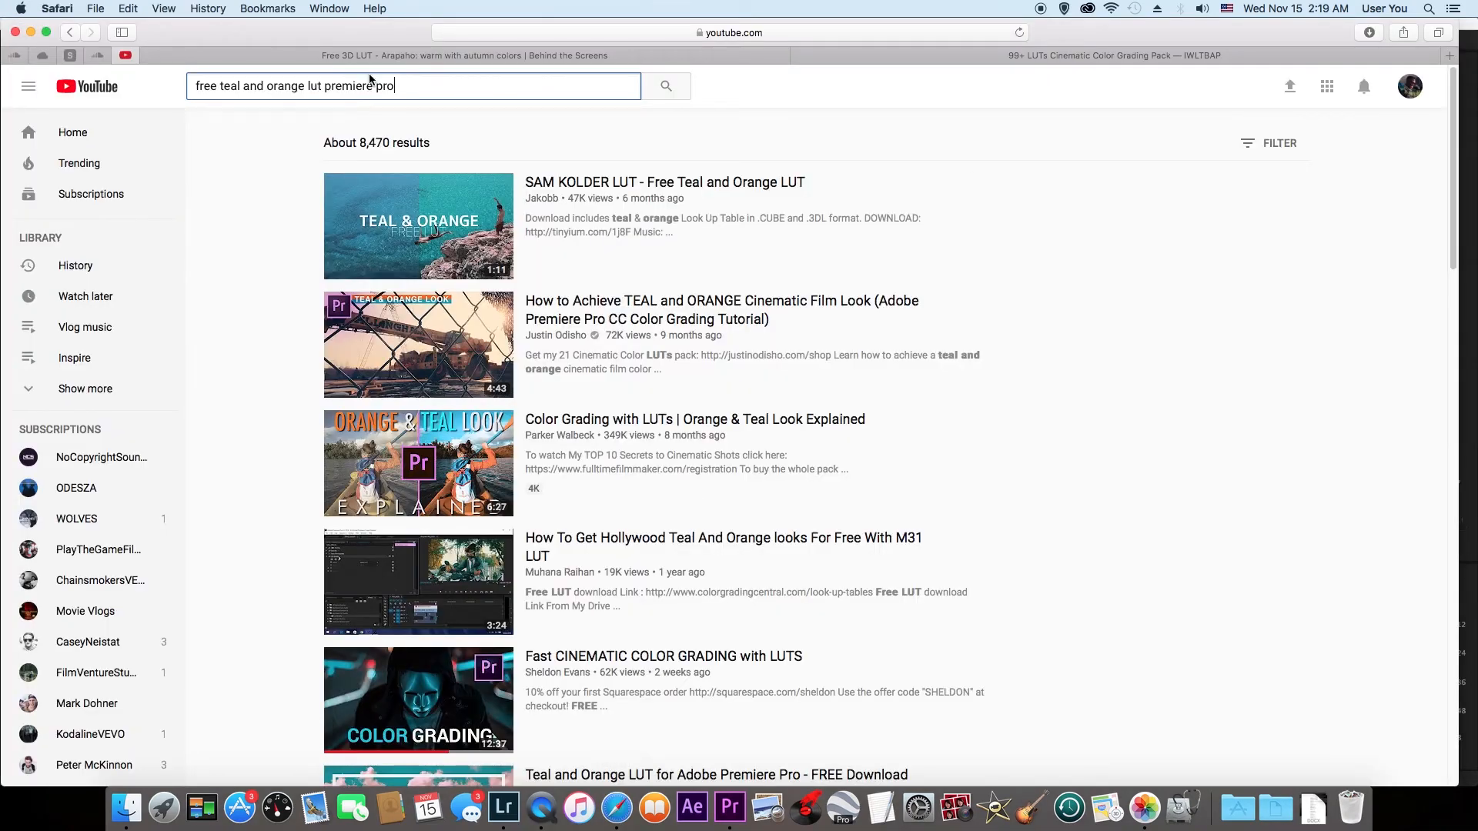
pyautogui.click(464, 54)
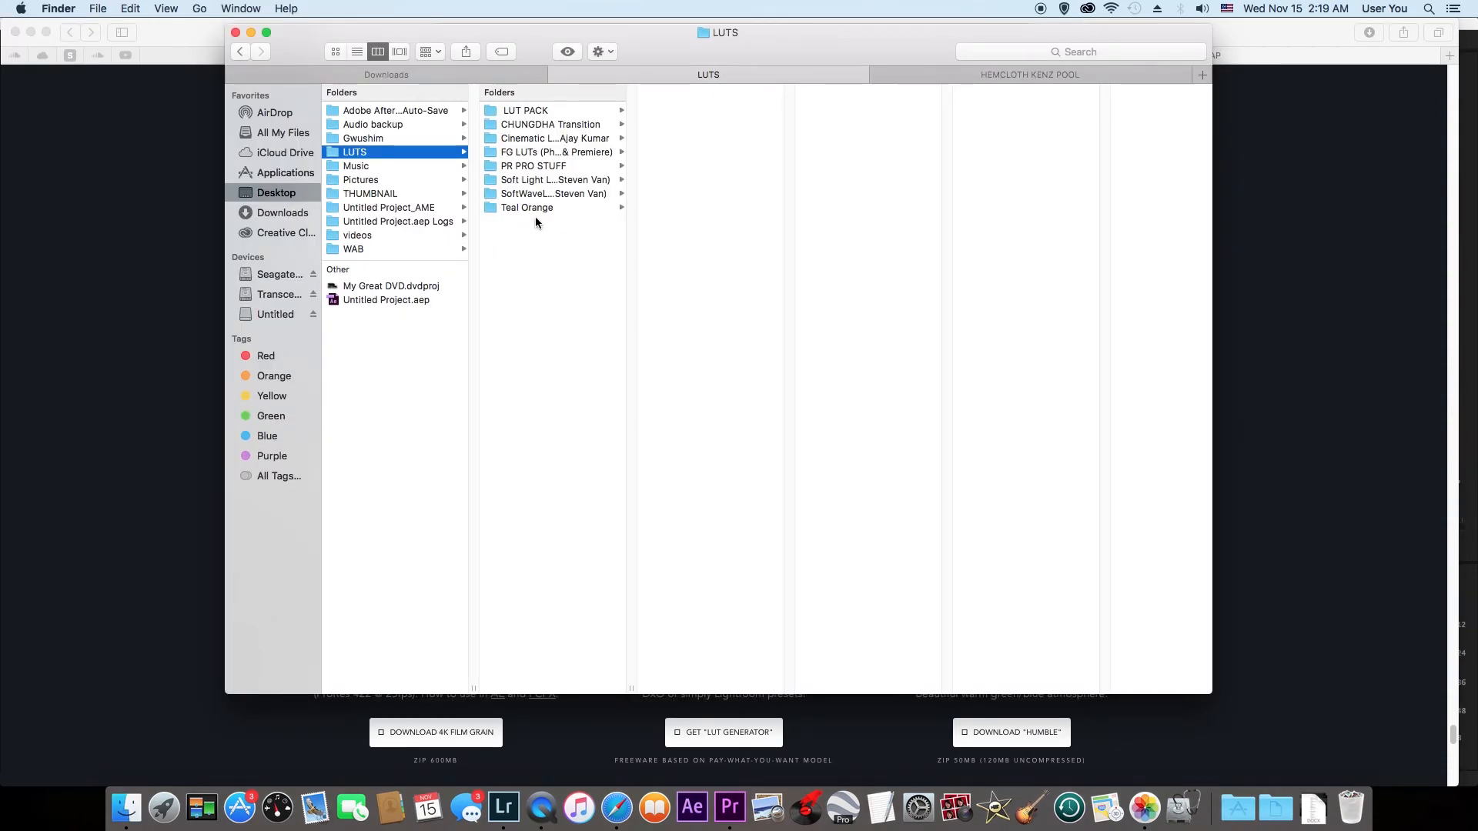
pyautogui.moveTo(693, 750)
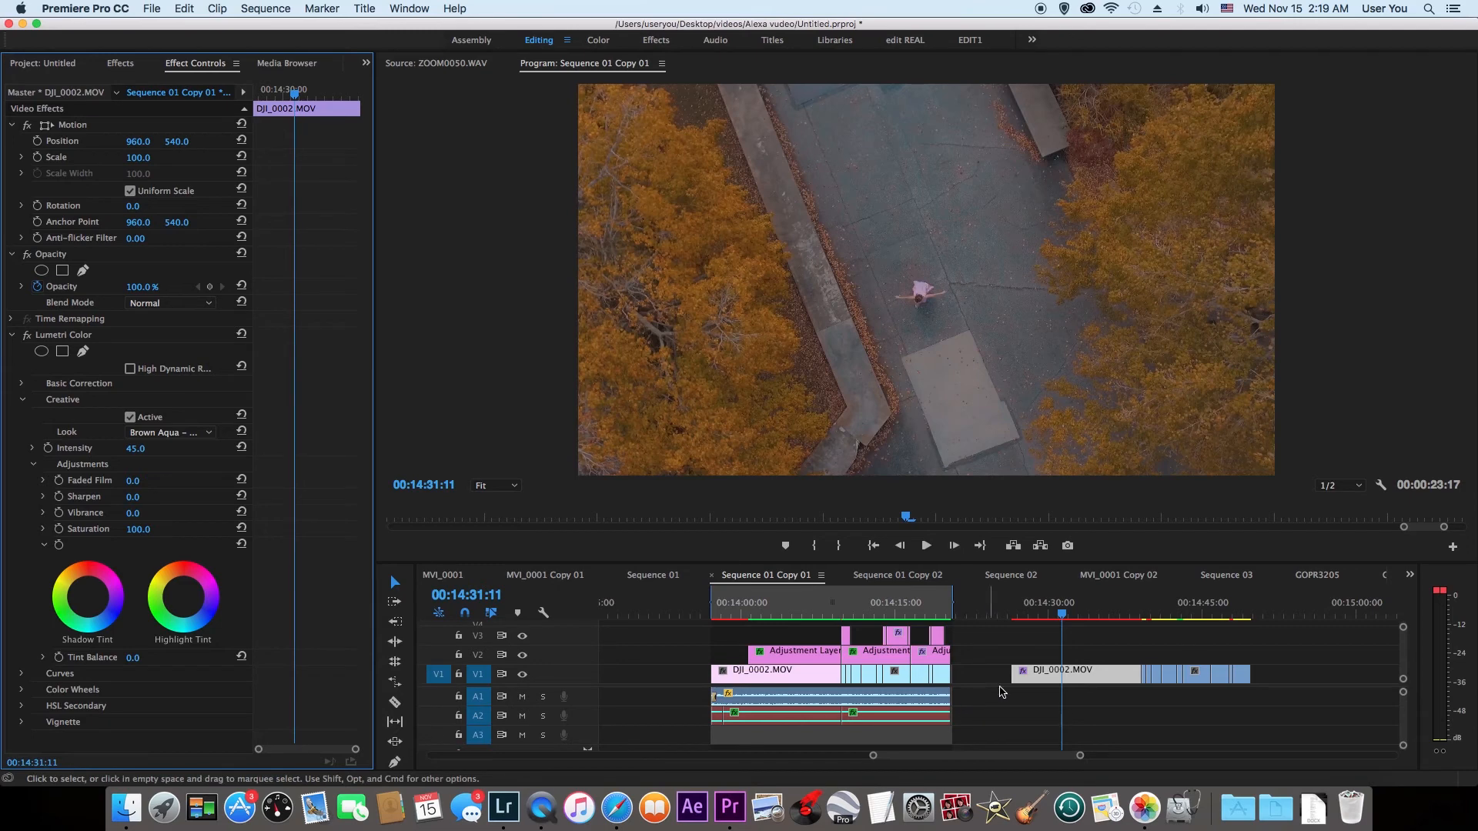
pyautogui.click(1061, 616)
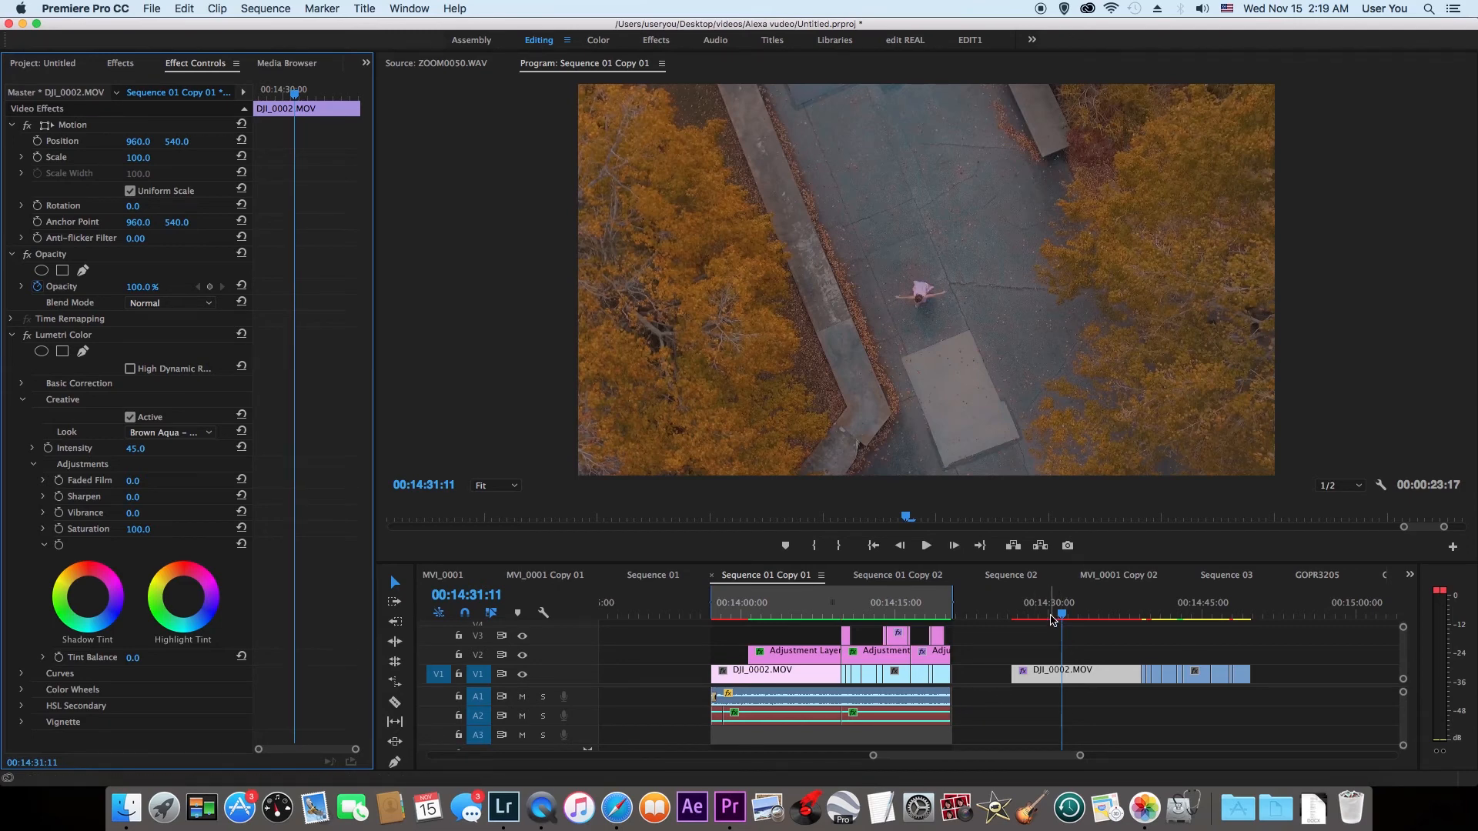